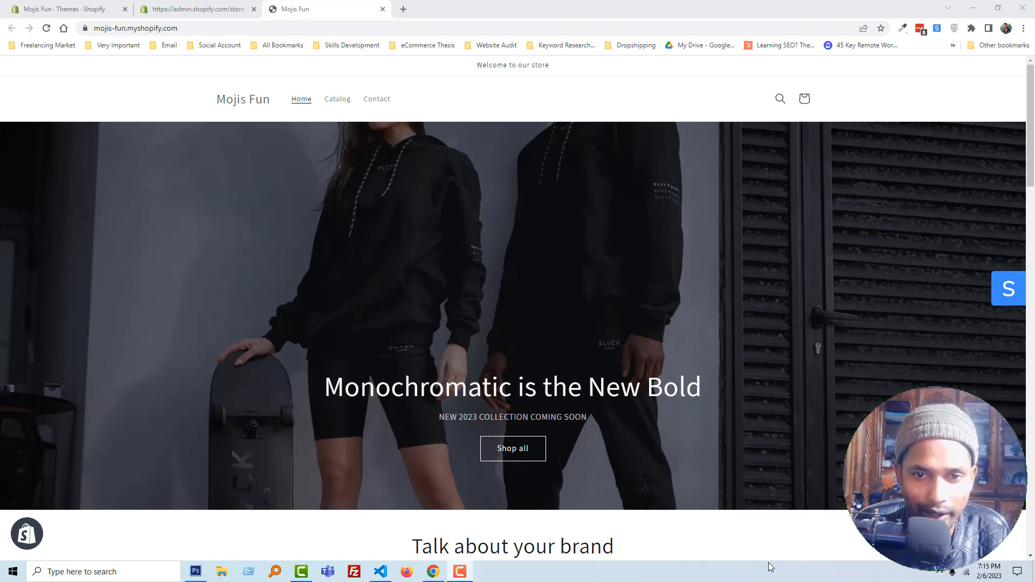
mouse_move(777, 567)
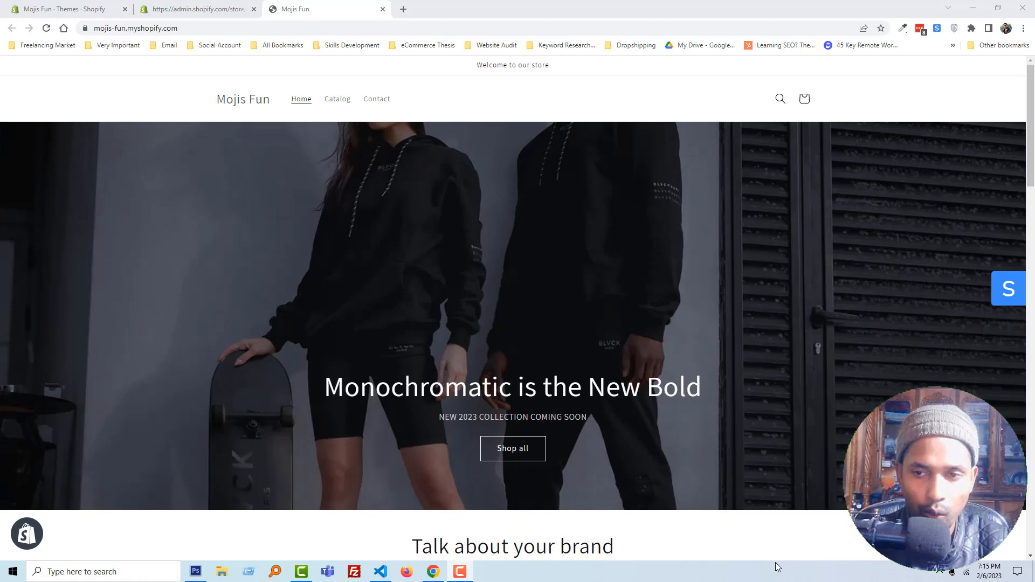
mouse_move(804, 566)
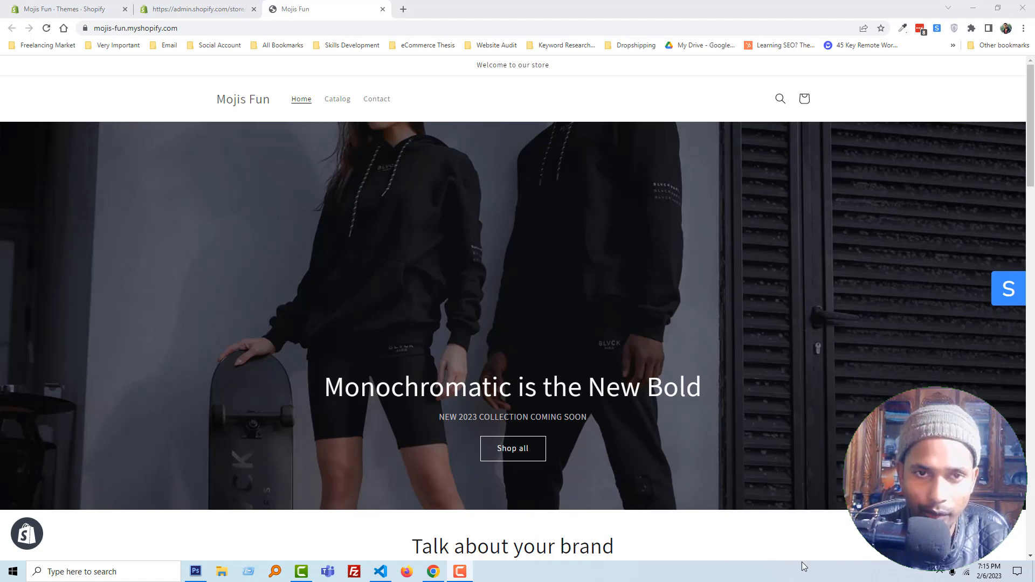
mouse_move(186, 232)
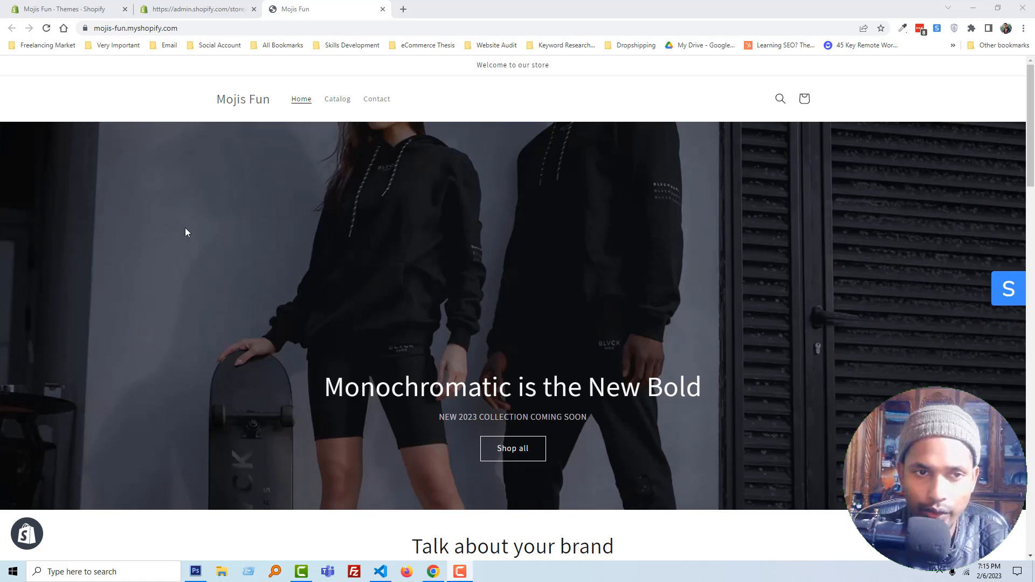
mouse_move(788, 332)
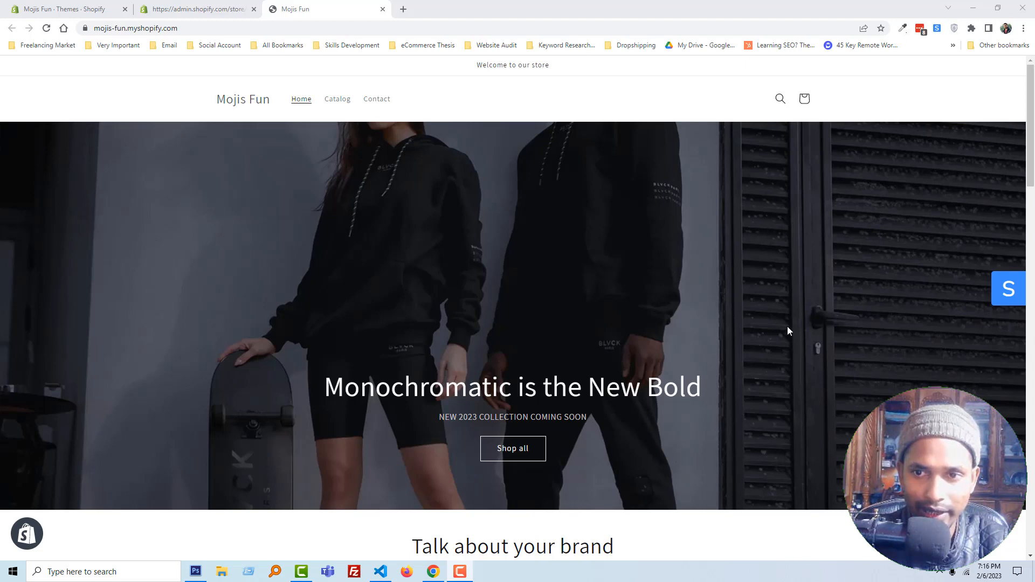
mouse_move(147, 234)
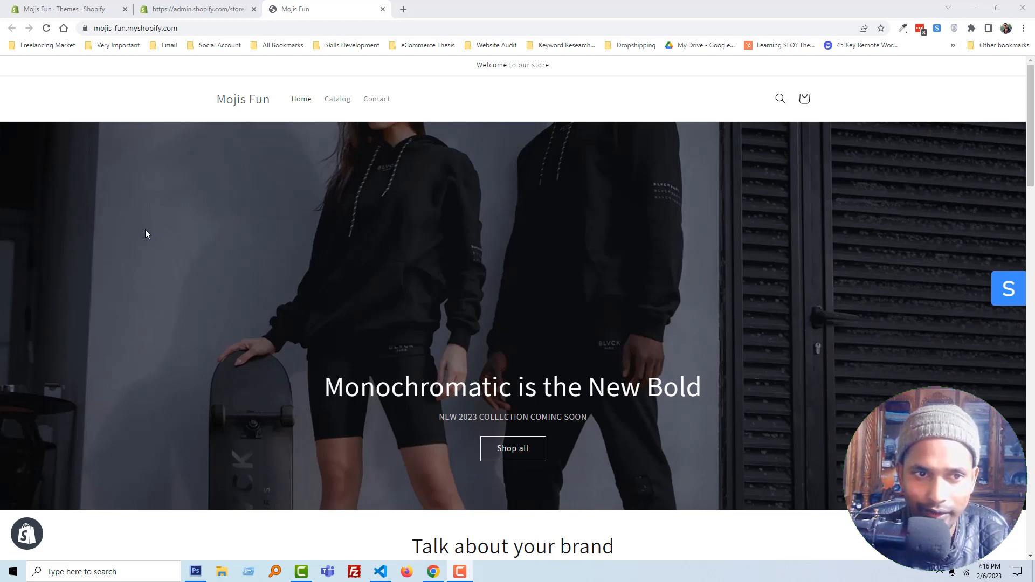
mouse_move(170, 197)
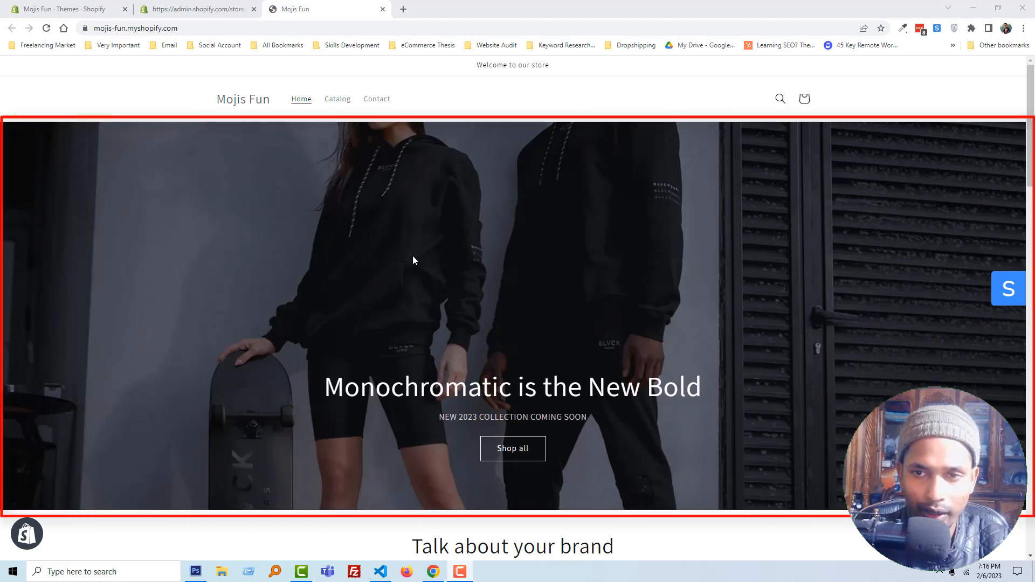
mouse_move(647, 231)
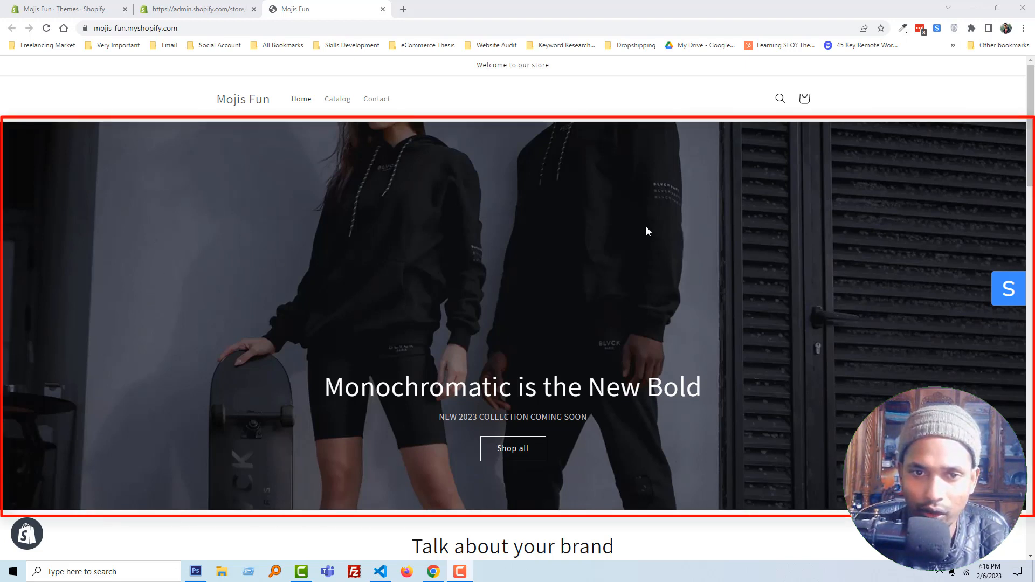
mouse_move(905, 239)
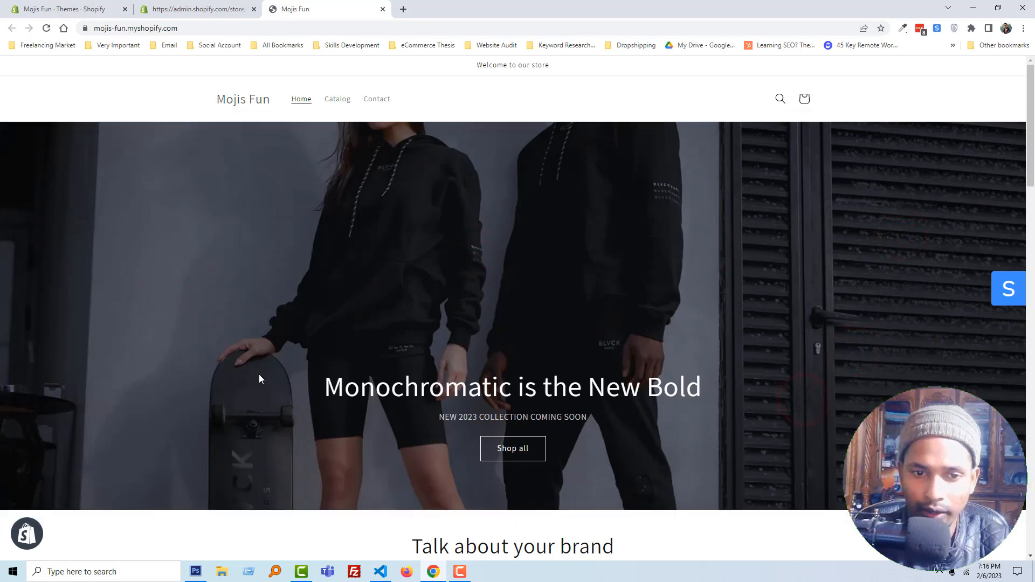
mouse_move(512, 448)
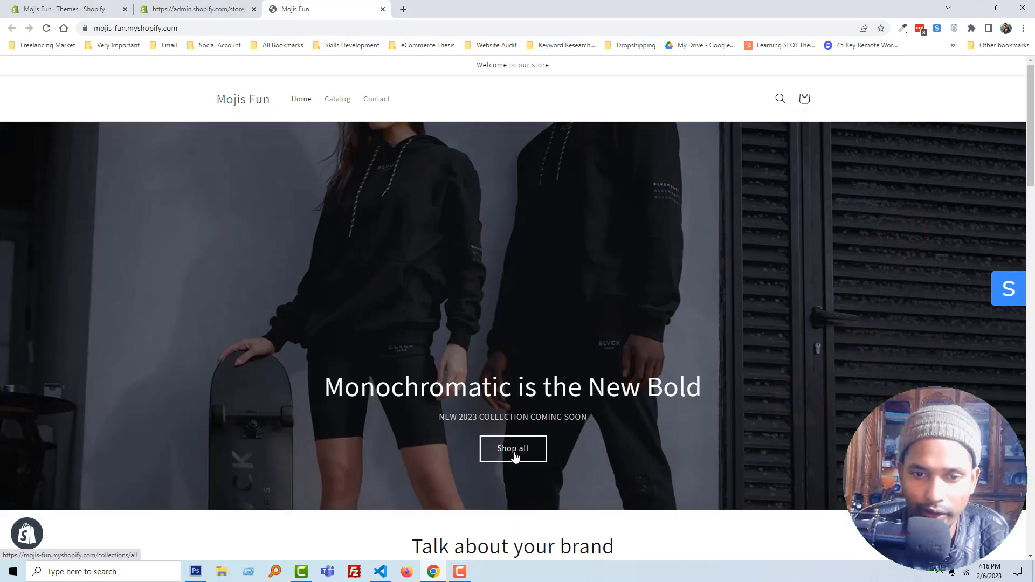
mouse_move(915, 223)
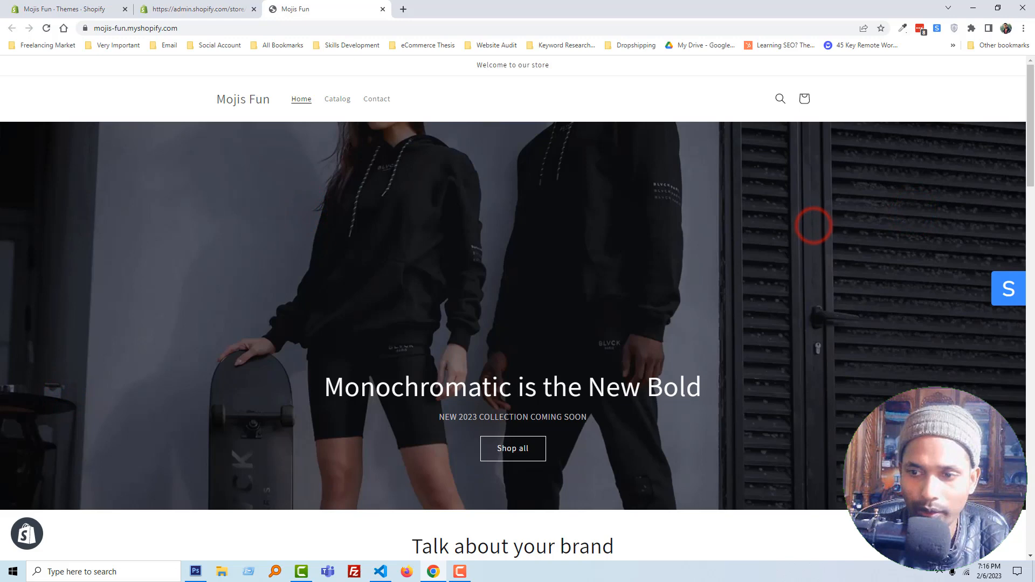
mouse_move(271, 219)
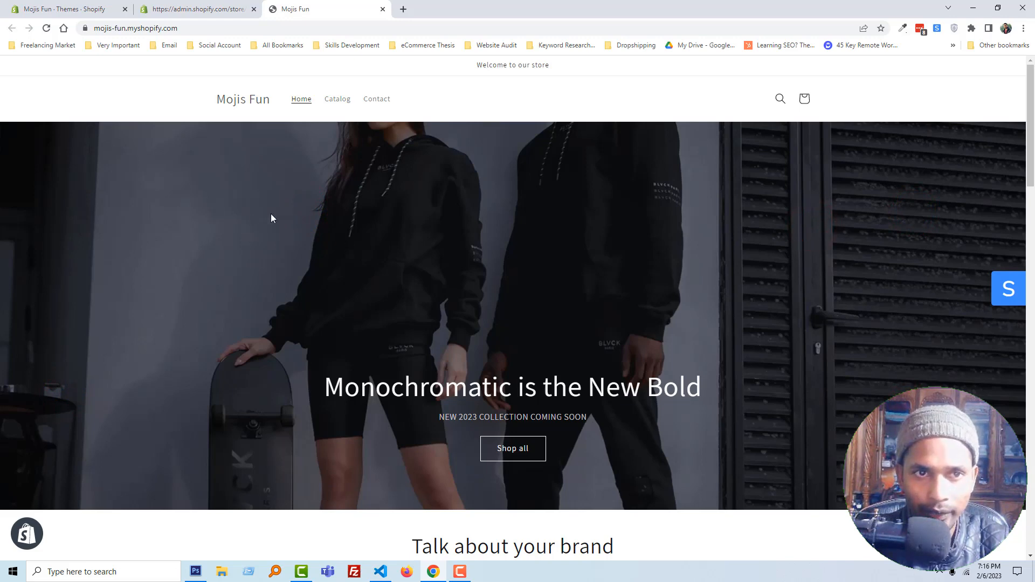
mouse_move(188, 63)
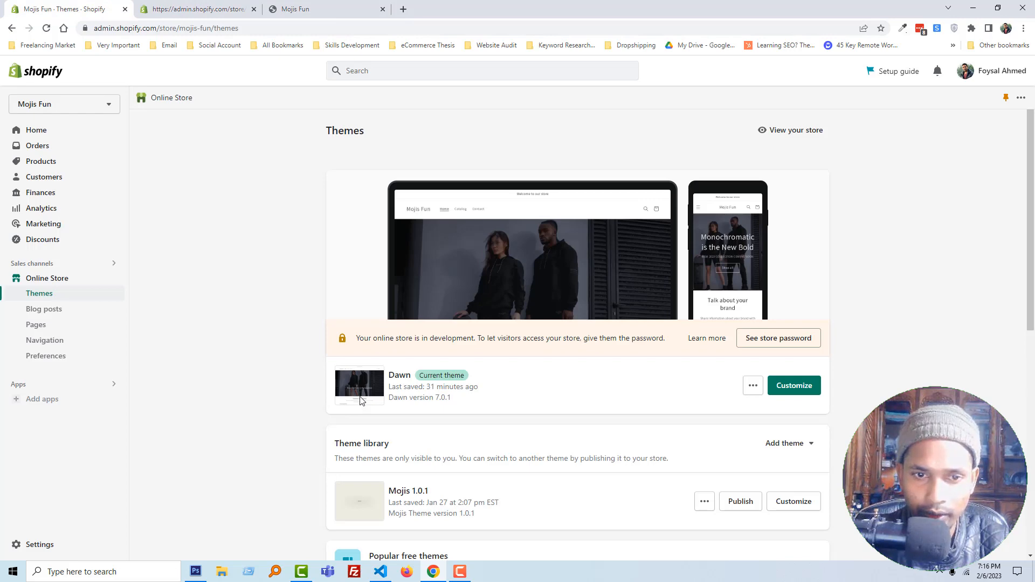
mouse_move(524, 391)
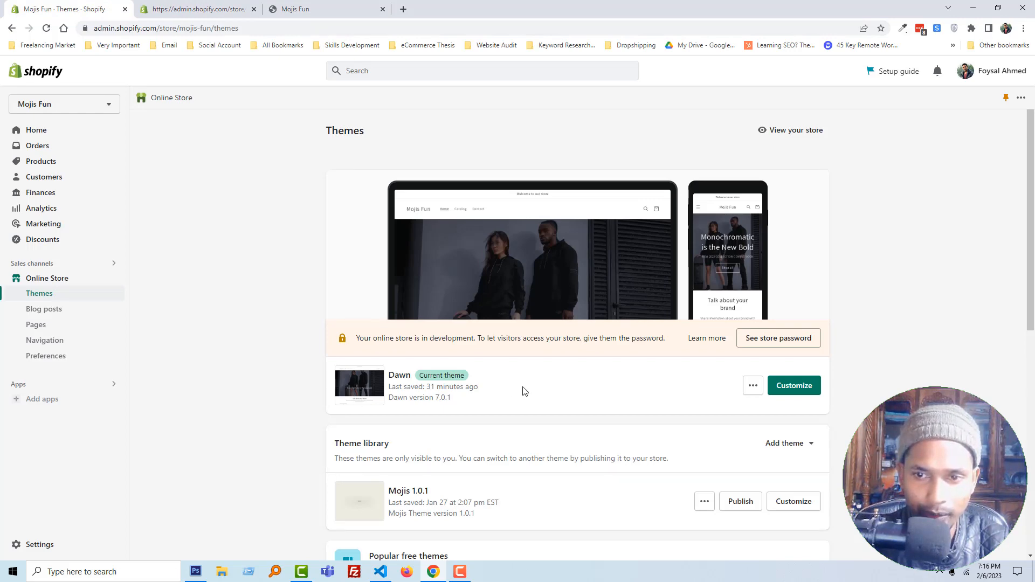
- Open the Dawn customizer on the Image banner section, check the storefront, and return to Themes
left_click(794, 385)
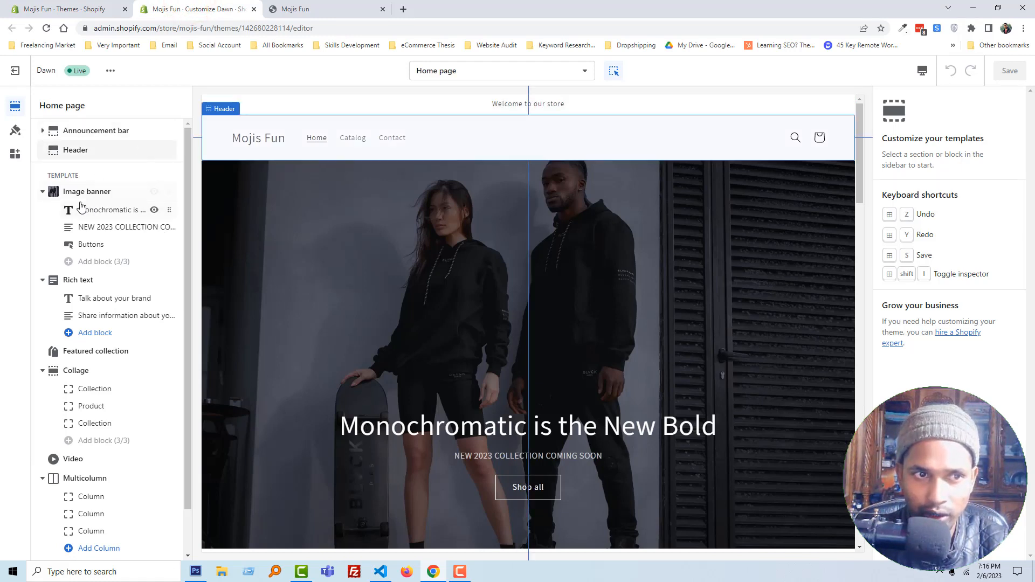
left_click(87, 192)
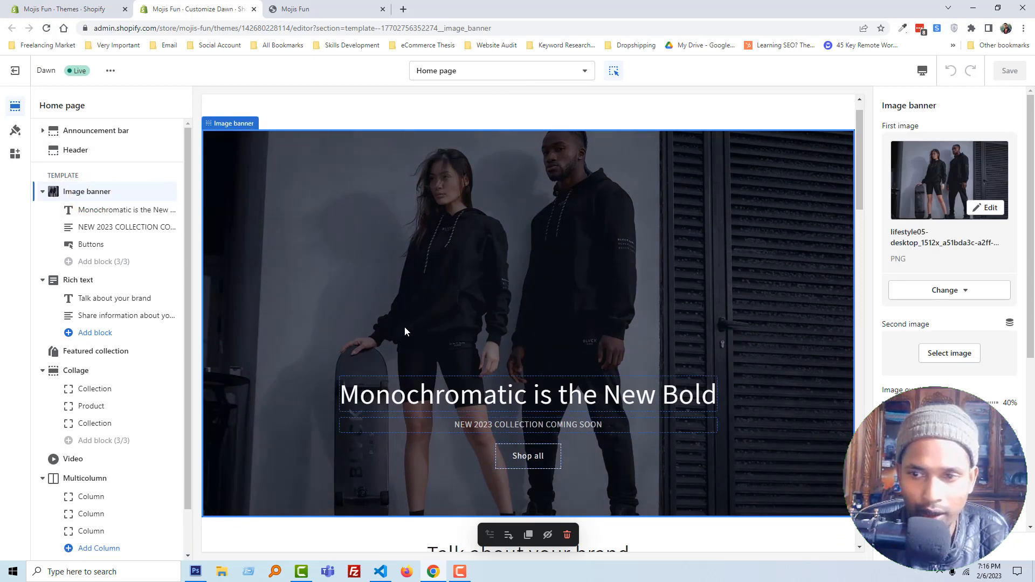
mouse_move(649, 240)
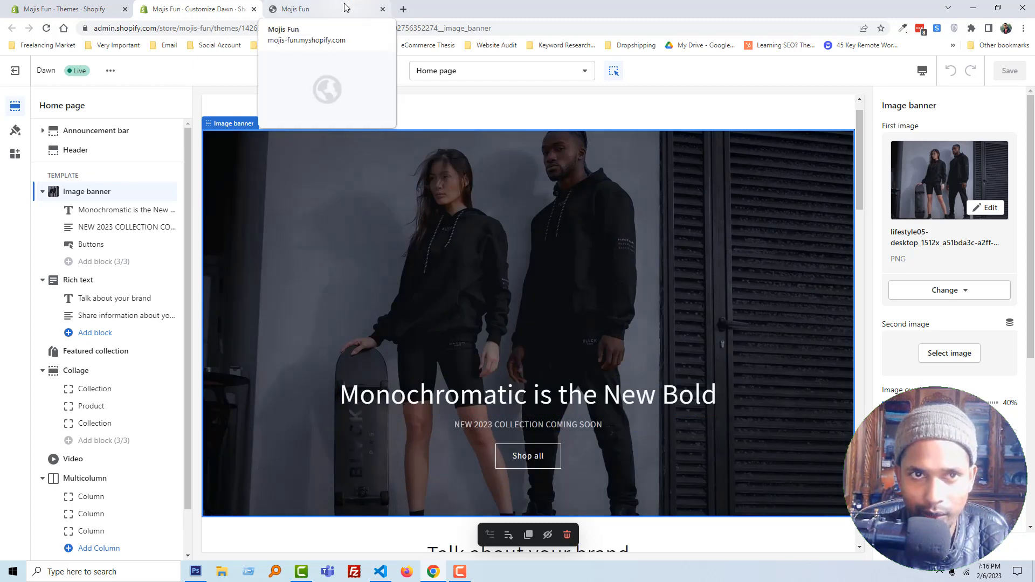
left_click(323, 9)
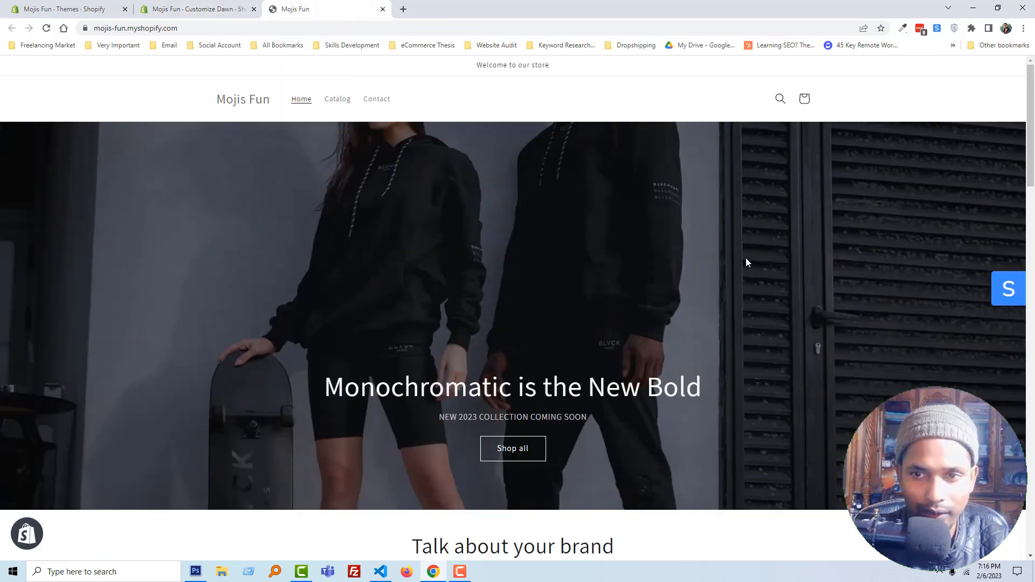
mouse_move(152, 177)
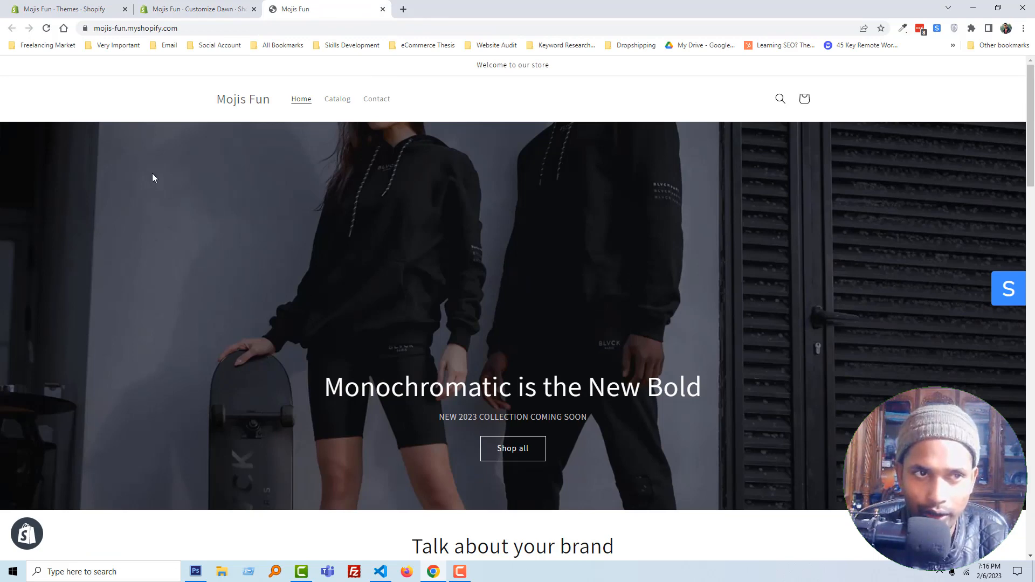
left_click(62, 9)
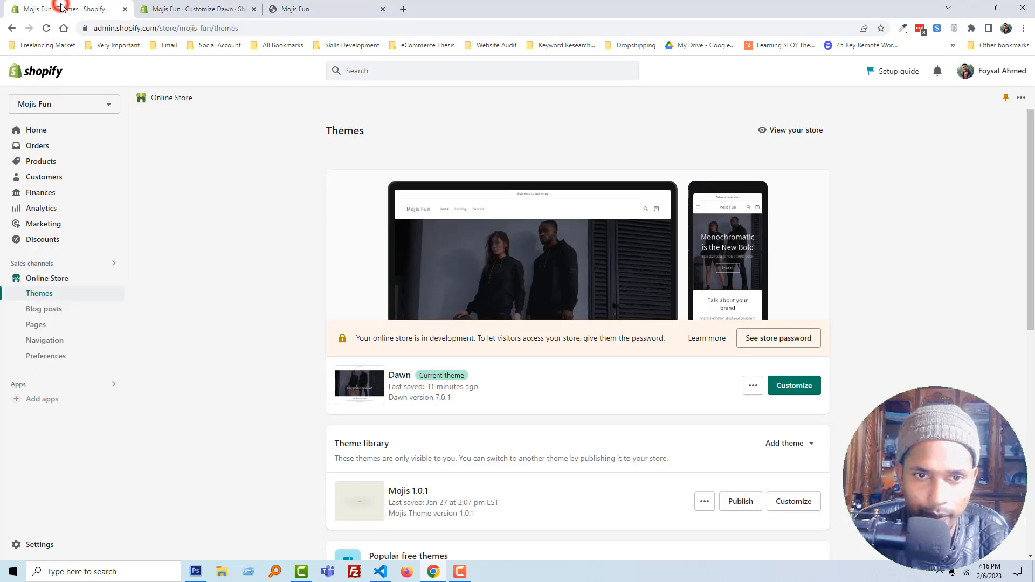
mouse_move(753, 386)
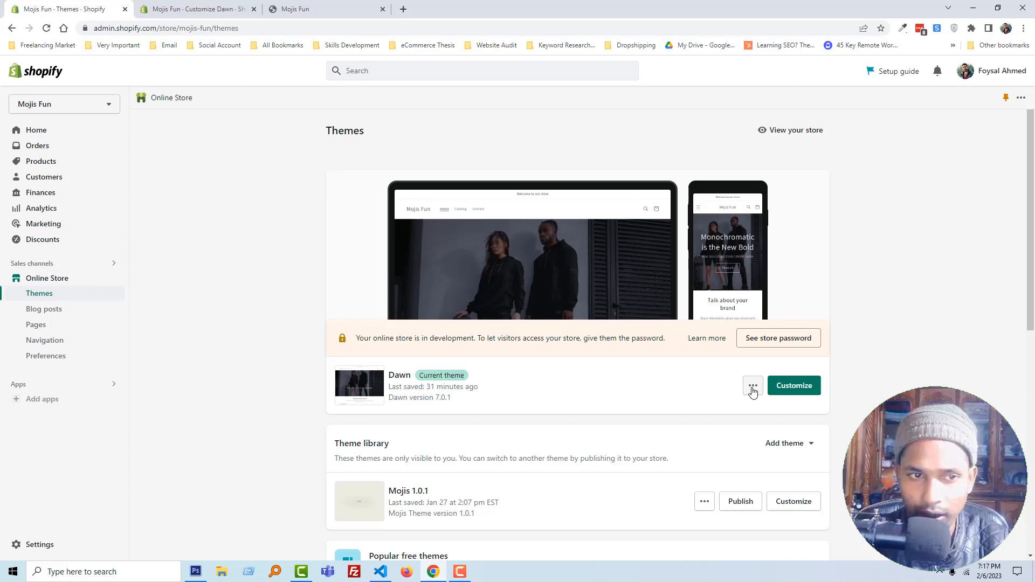
- Open Dawn's code editor and filter the theme files by 'banner'
left_click(753, 386)
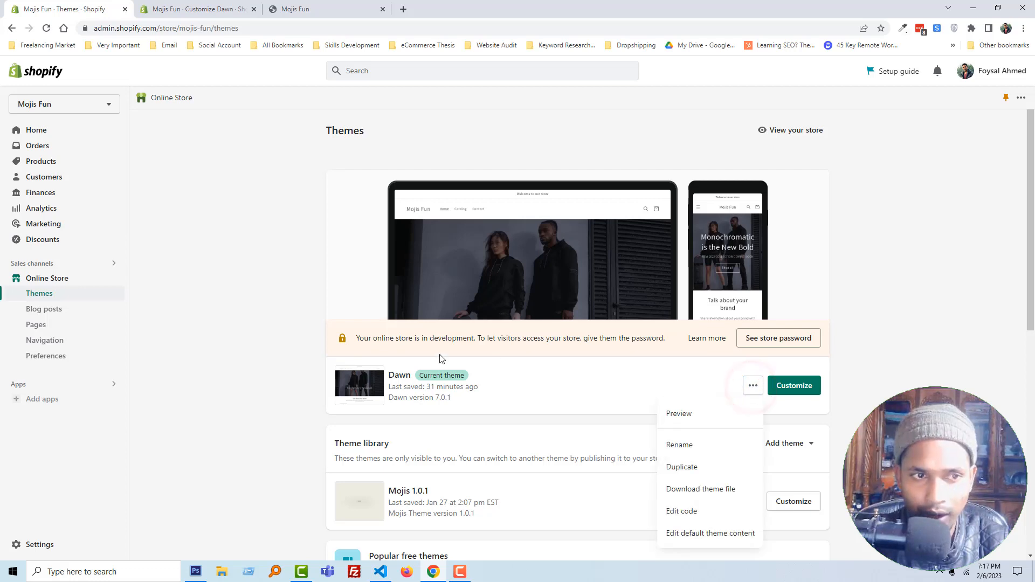
mouse_move(668, 465)
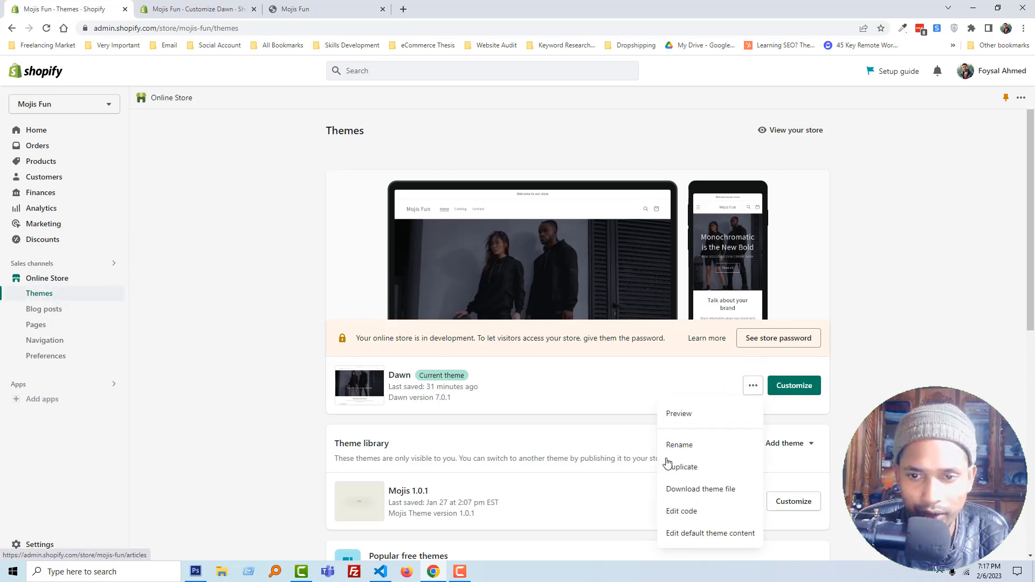
mouse_move(681, 512)
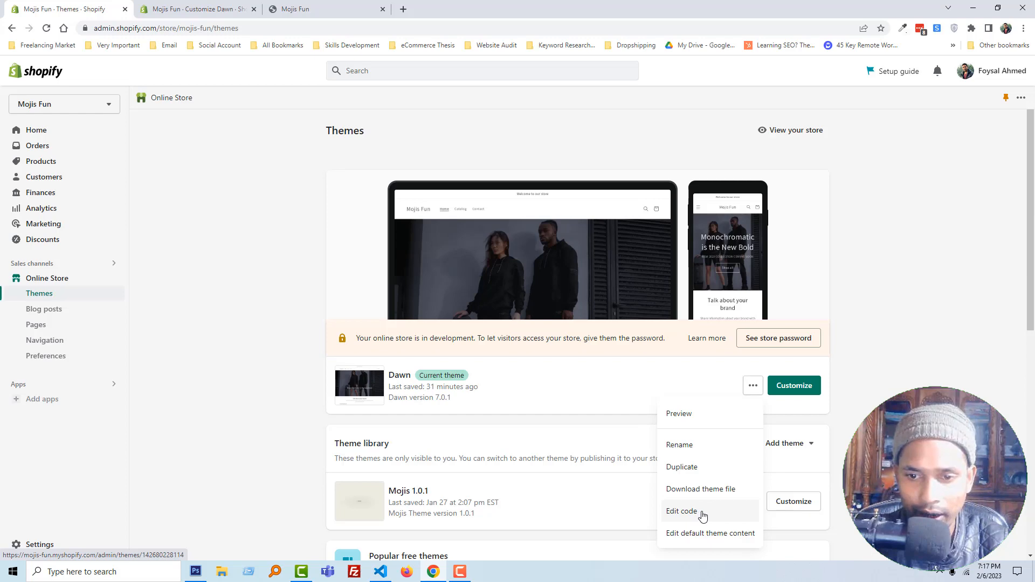
left_click(682, 511)
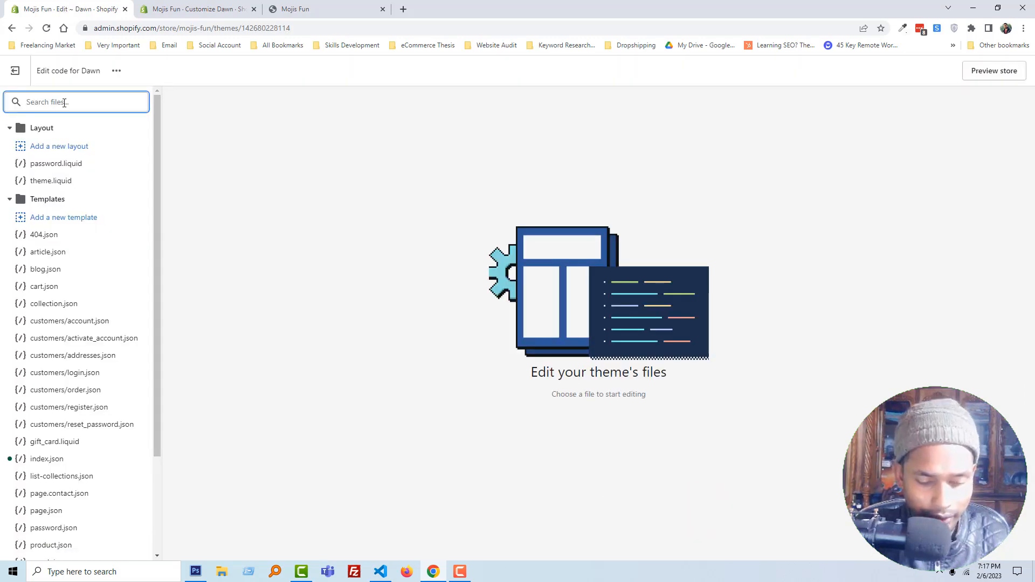
type("banner")
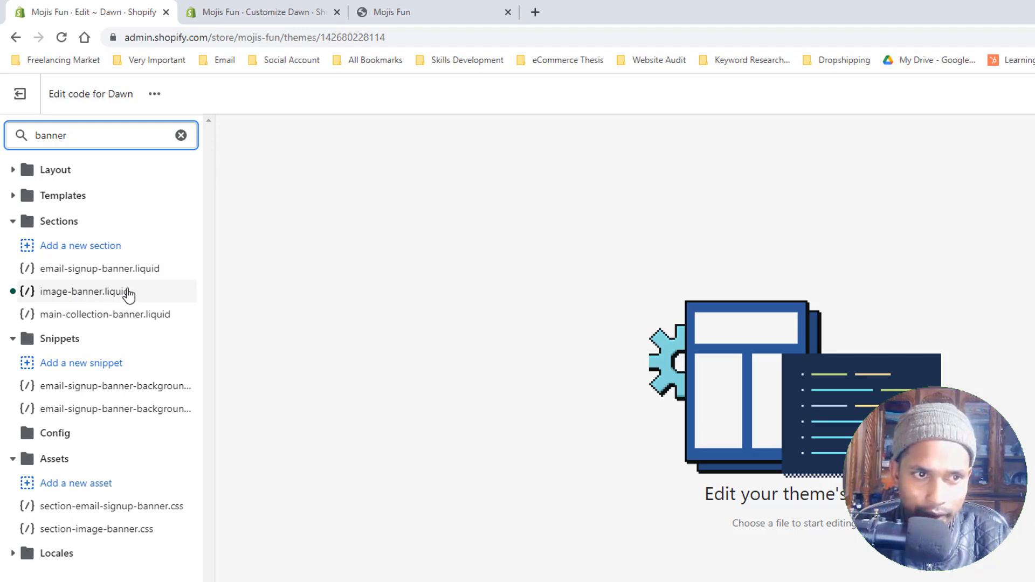
- Open image-banner.liquid and find the 'banner__media media' markup on line 34
left_click(99, 292)
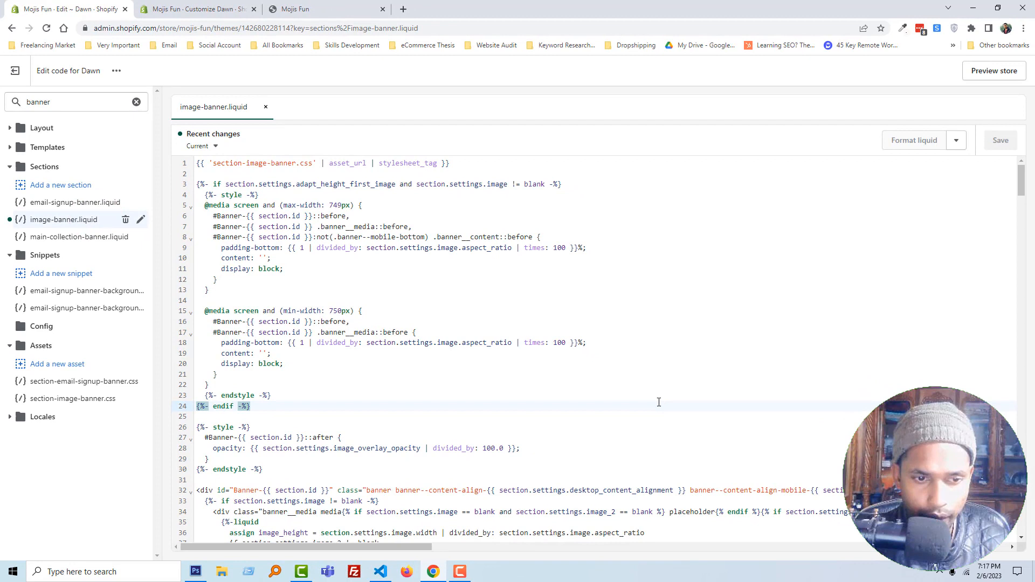
mouse_move(634, 403)
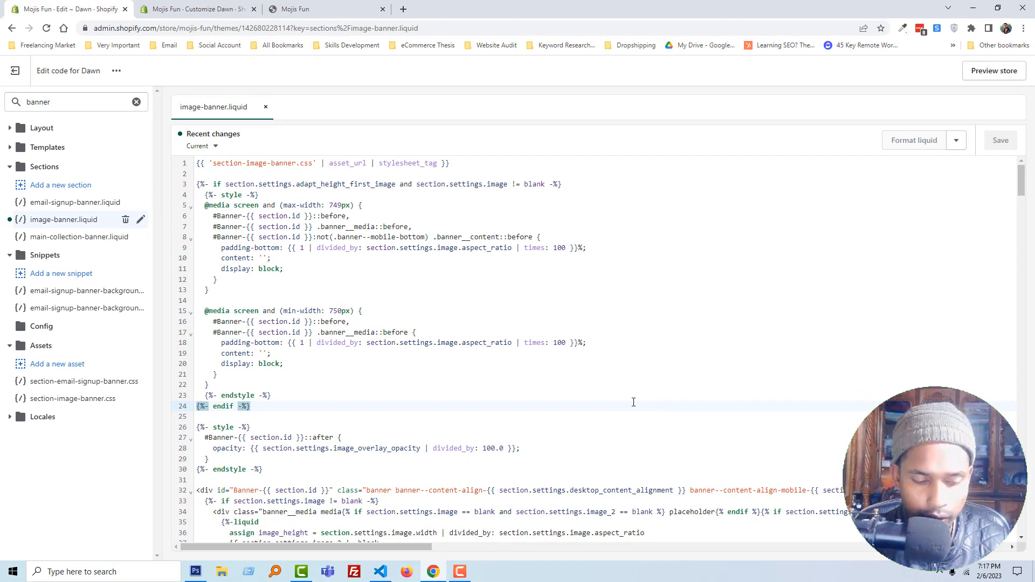
key("shift+f")
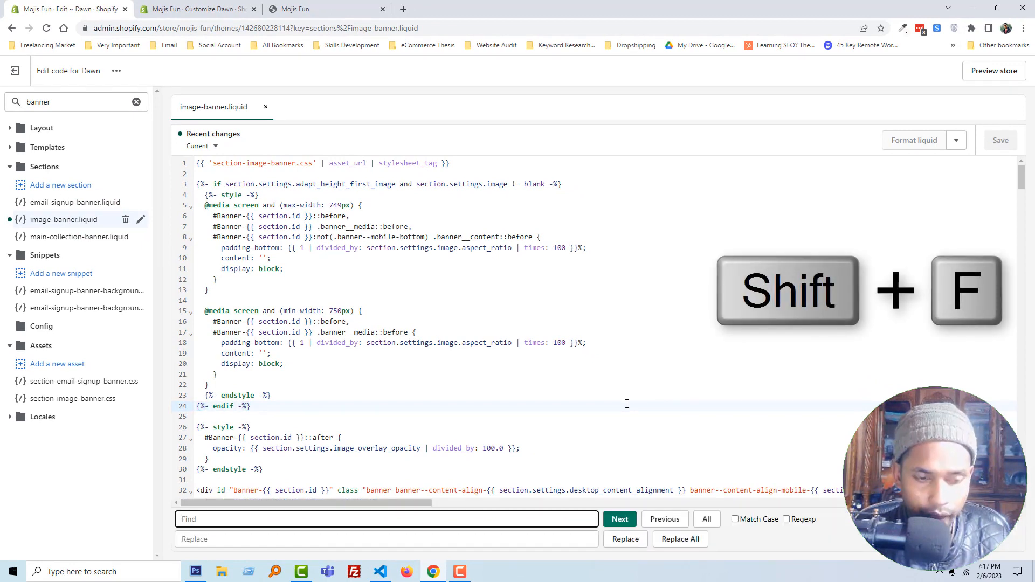
type("banner__media media")
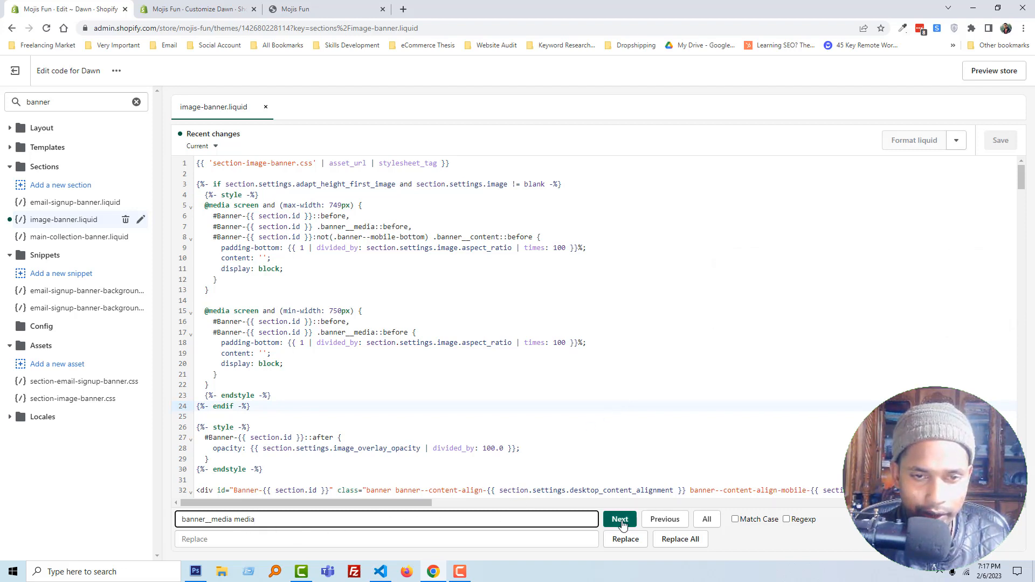
left_click(620, 519)
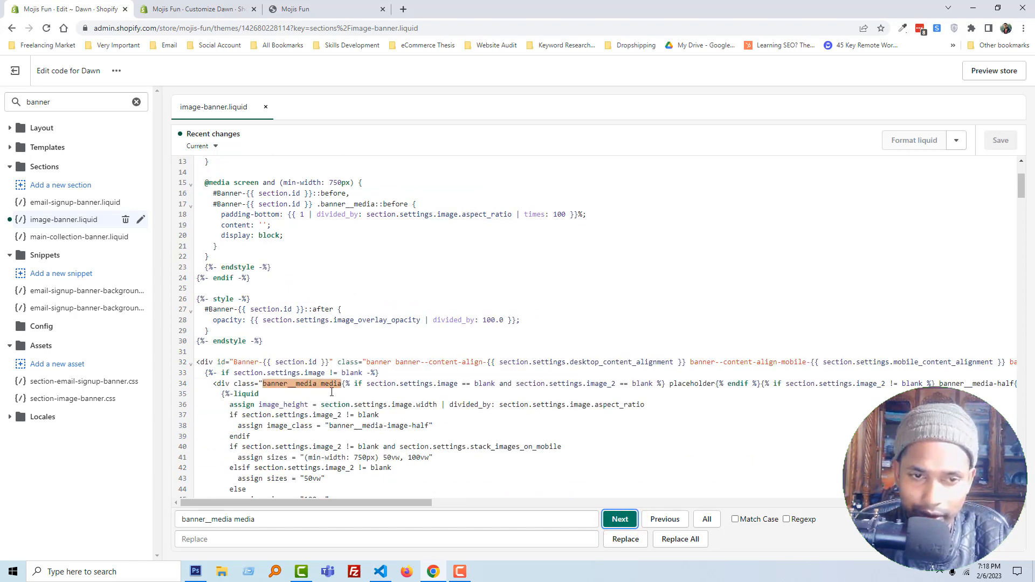
scroll("down", 3)
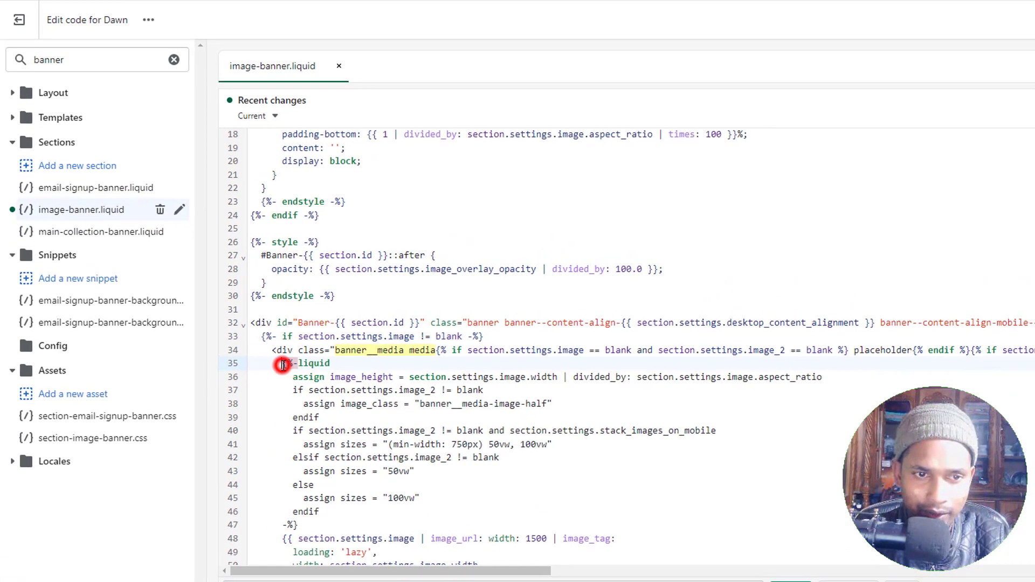
- Insert a banner_full_link div holding a 'Shop Now' link below line 34
key("enter")
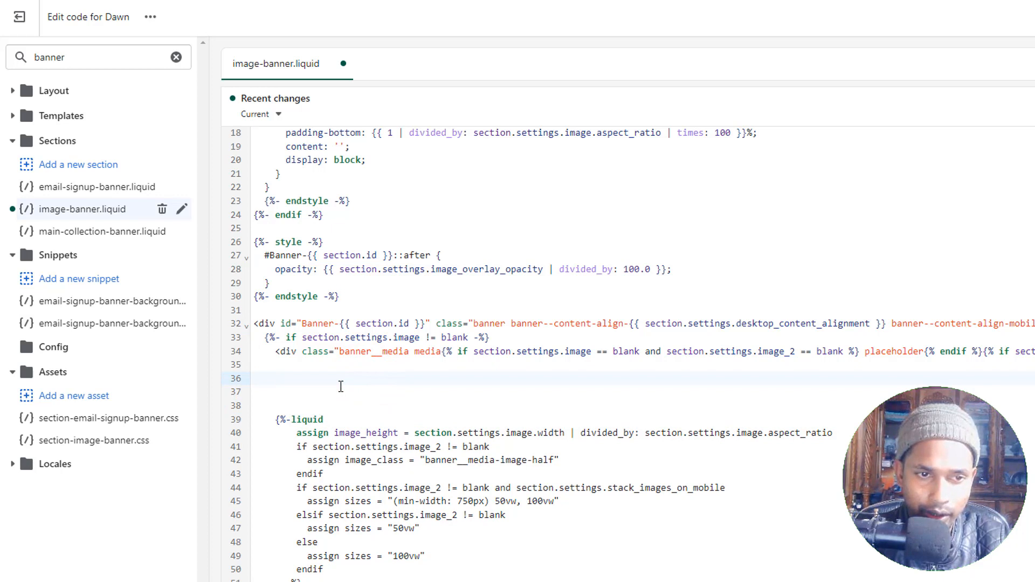
key("Enter")
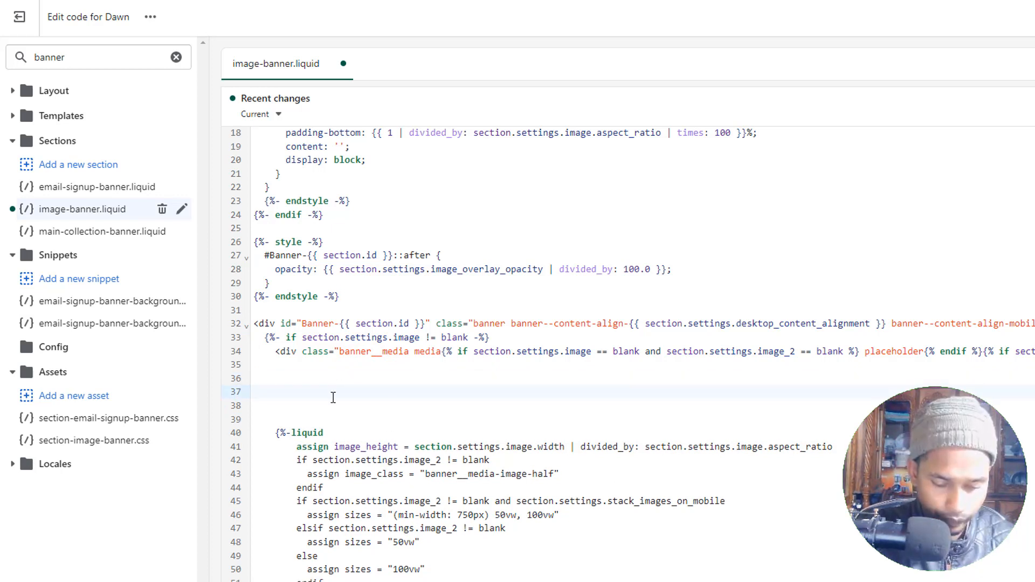
type("<div clas")
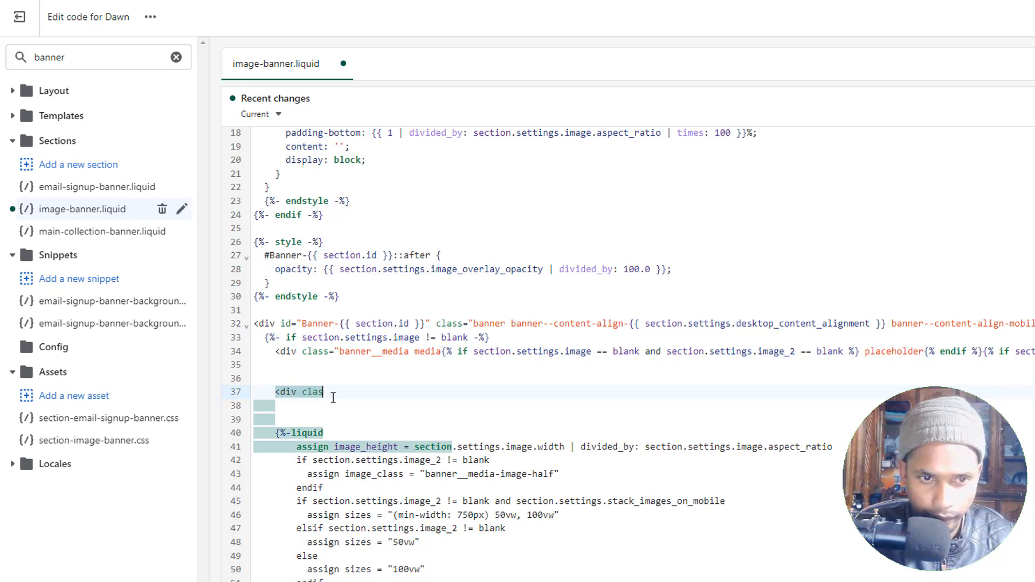
type("=\"\"")
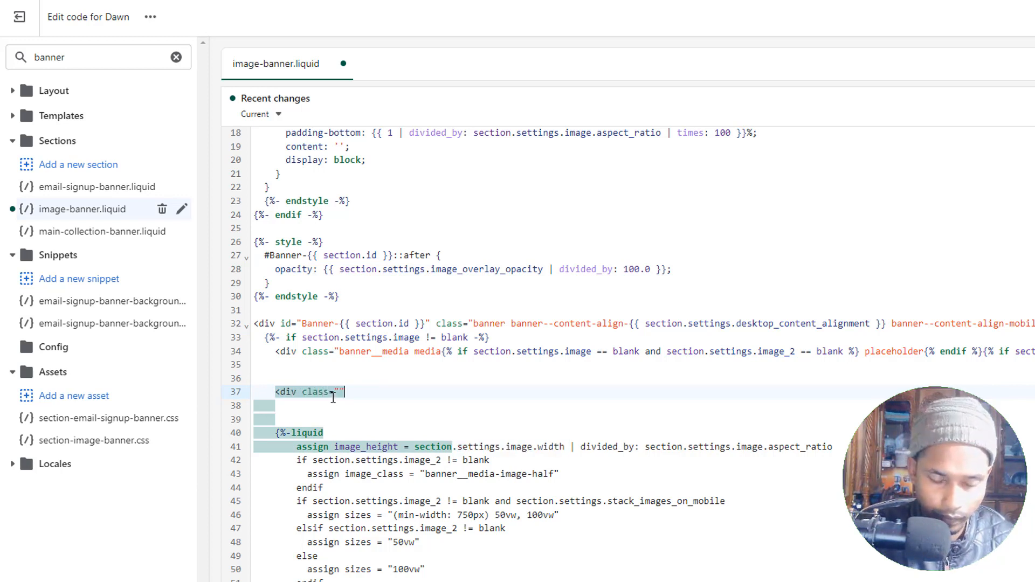
type("banner")
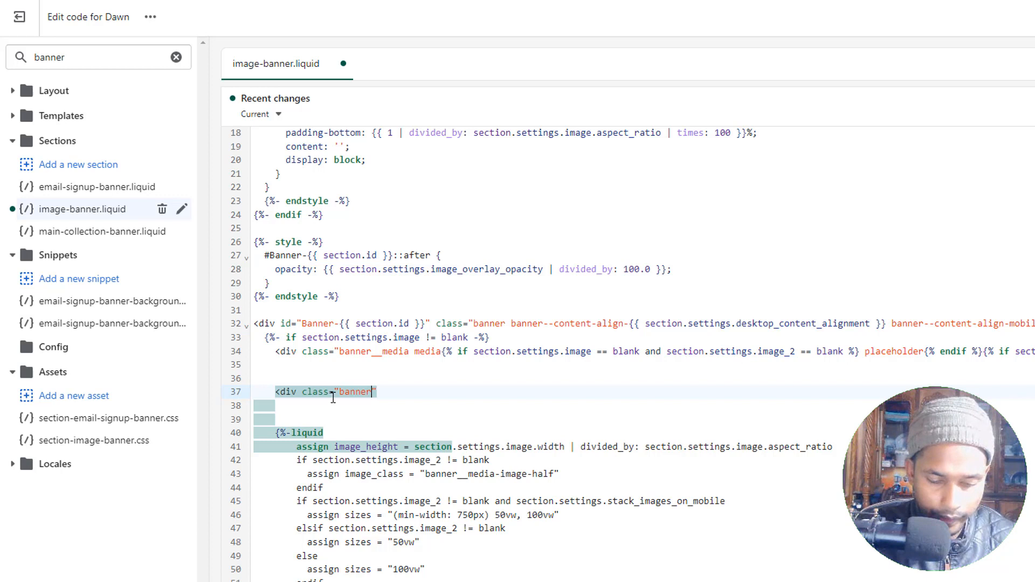
type("_full")
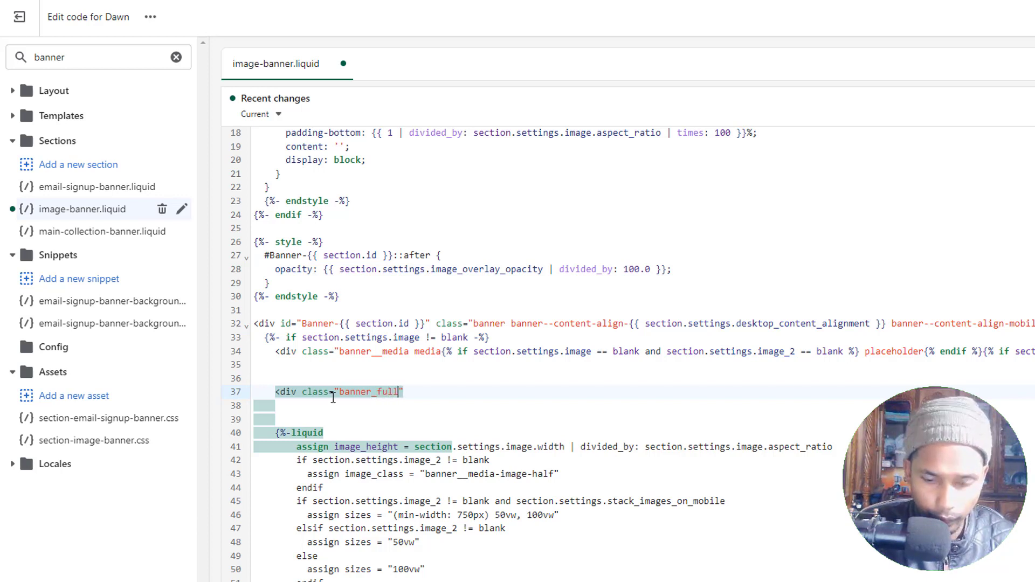
type("_link")
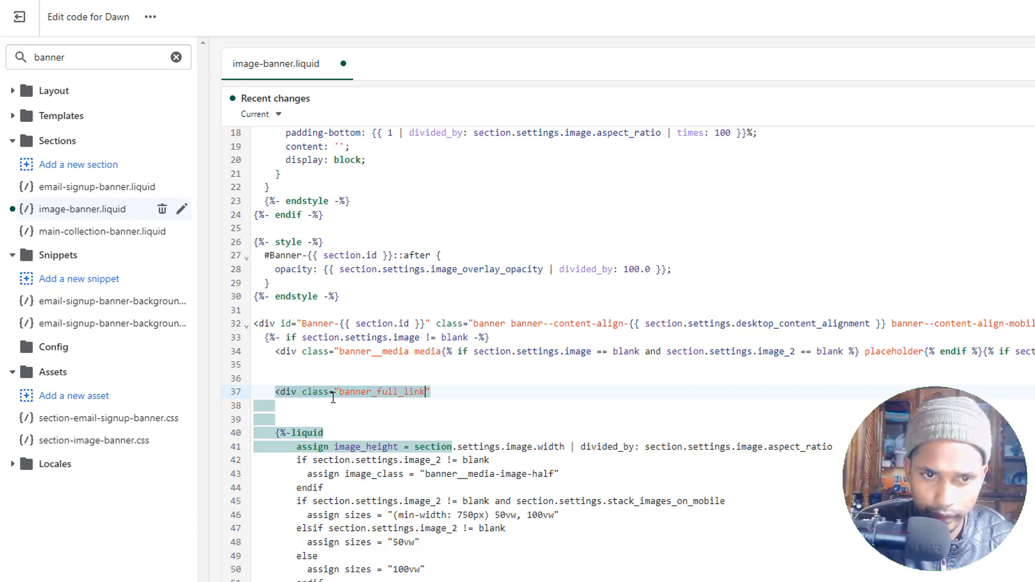
type("></div>")
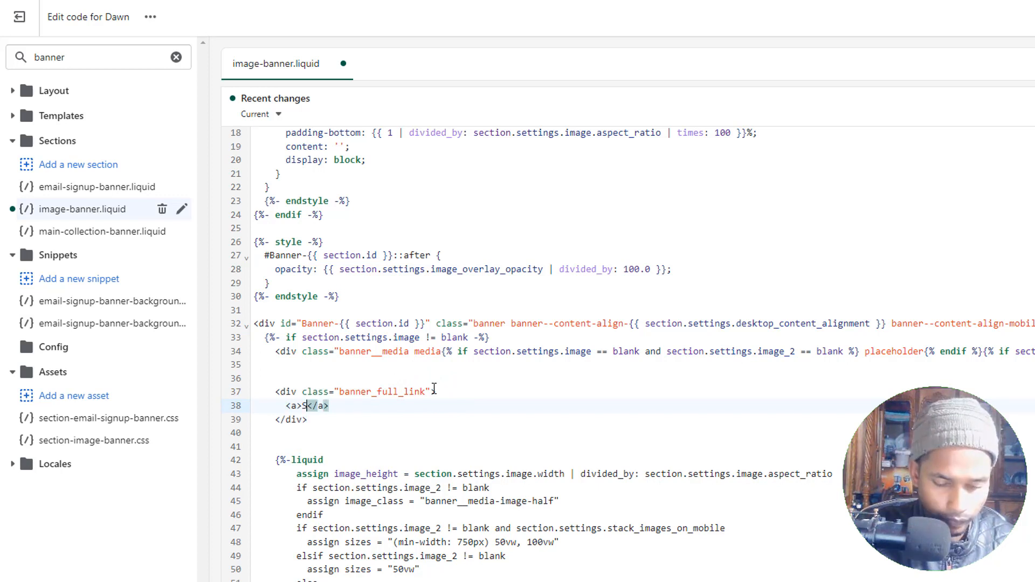
type("hop Now")
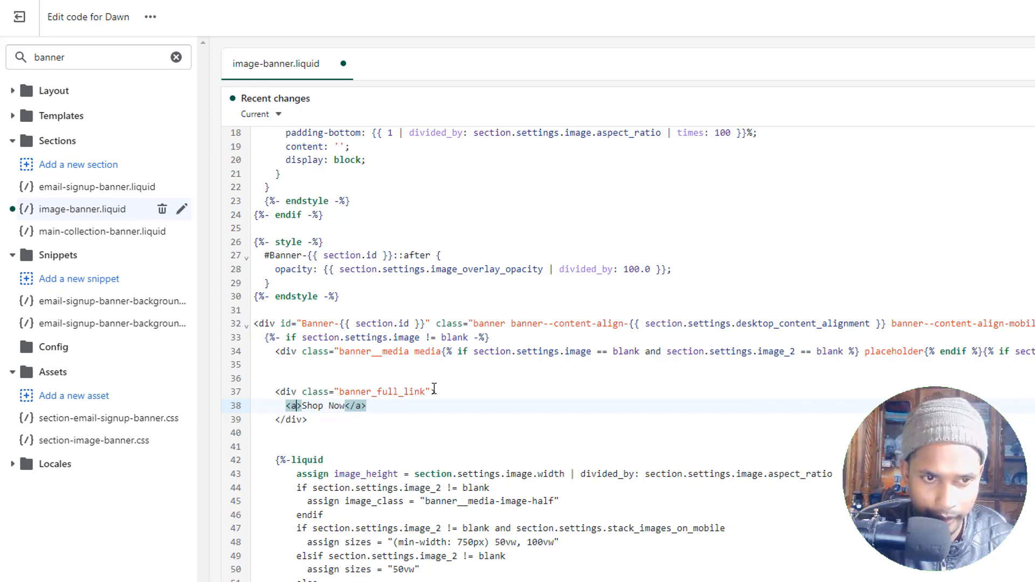
type("hr")
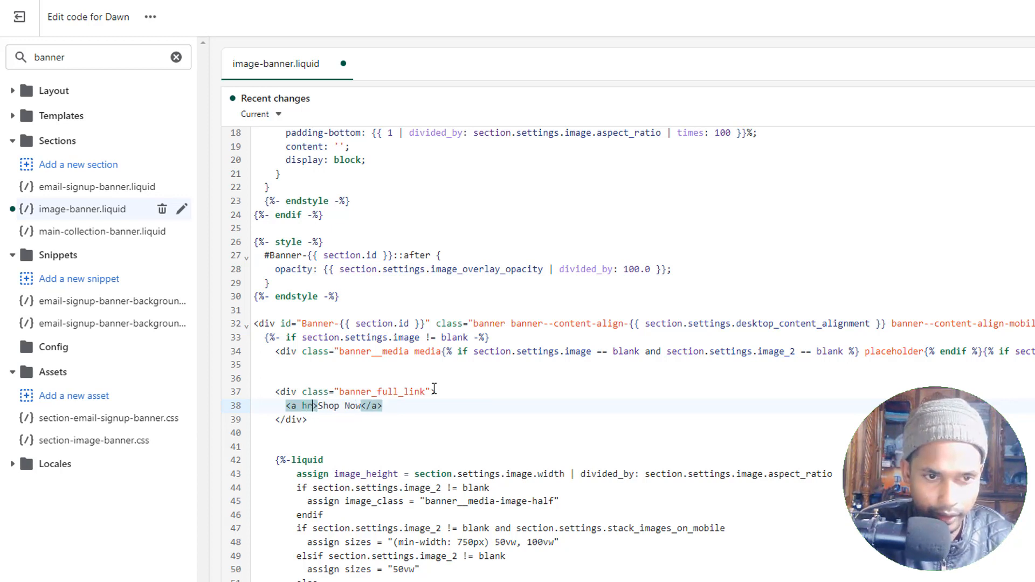
type("ef")
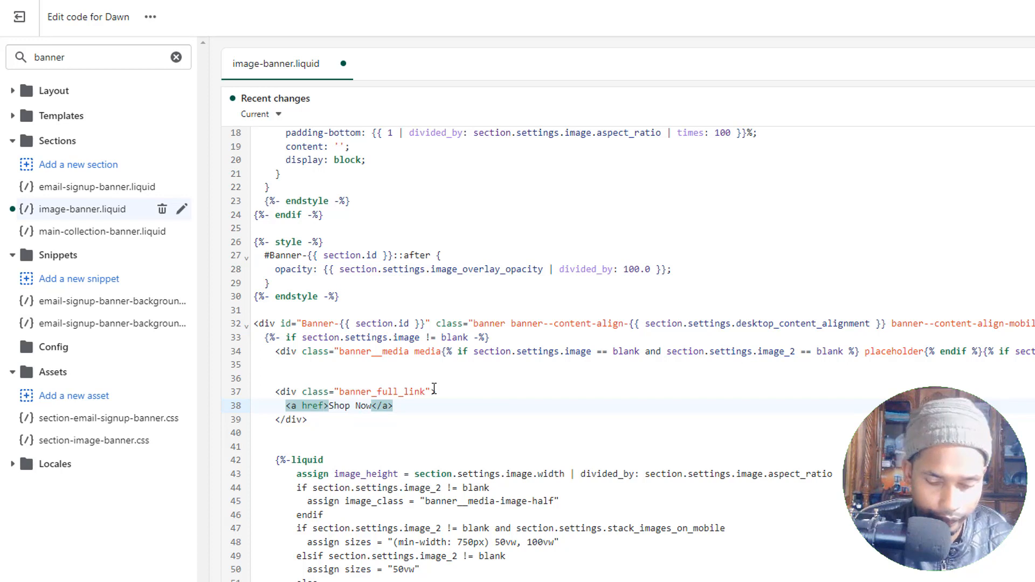
type("\"\"")
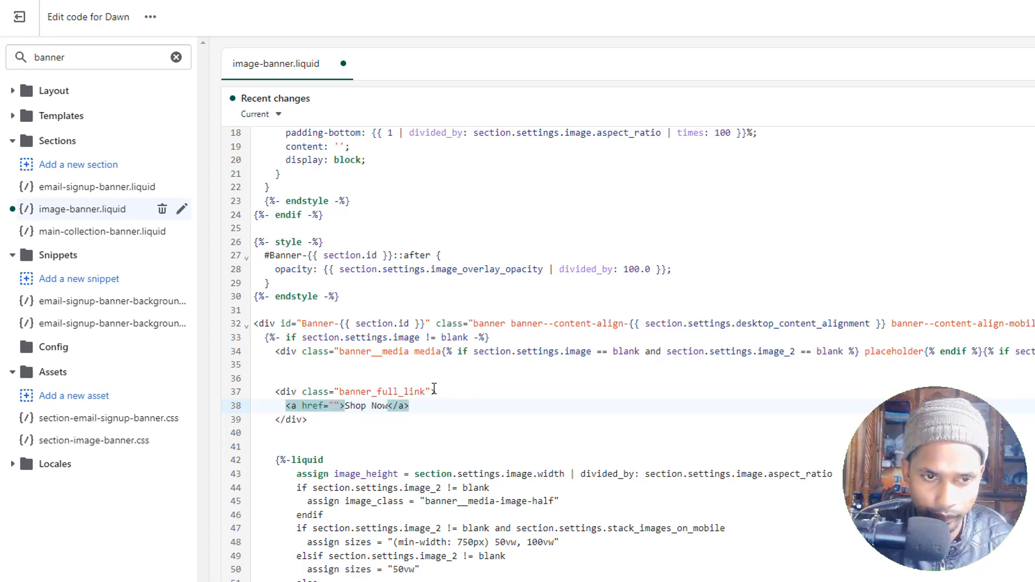
- Set the Shop Now link's href to {{ block.settings.button_link_1 }}
left_click(335, 406)
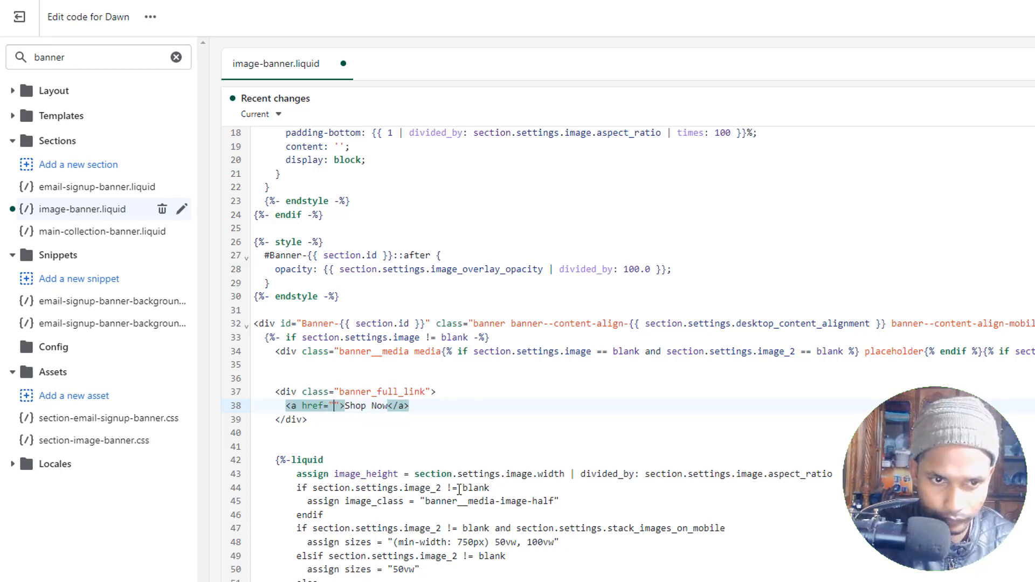
type("{{ }}")
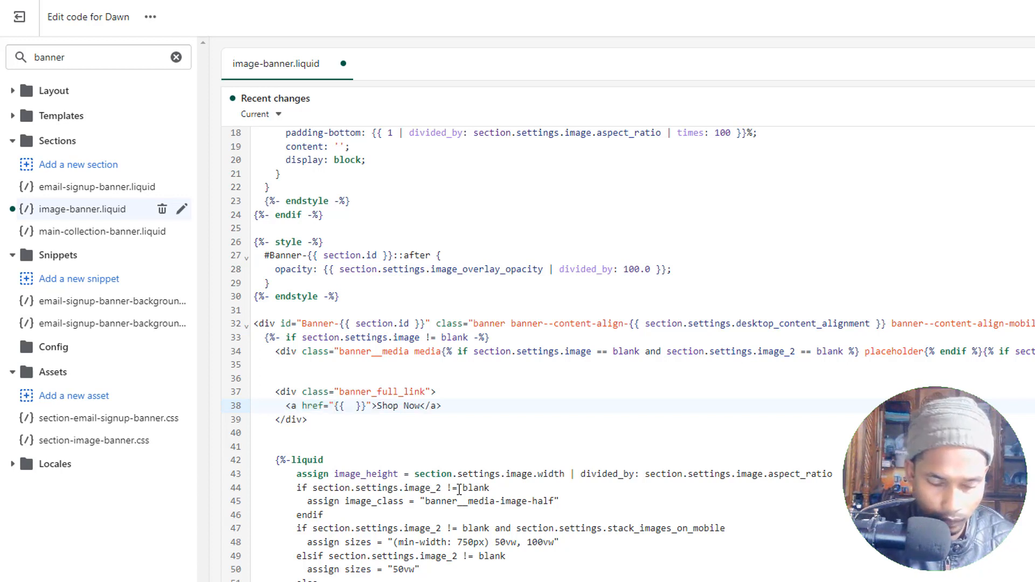
type("block")
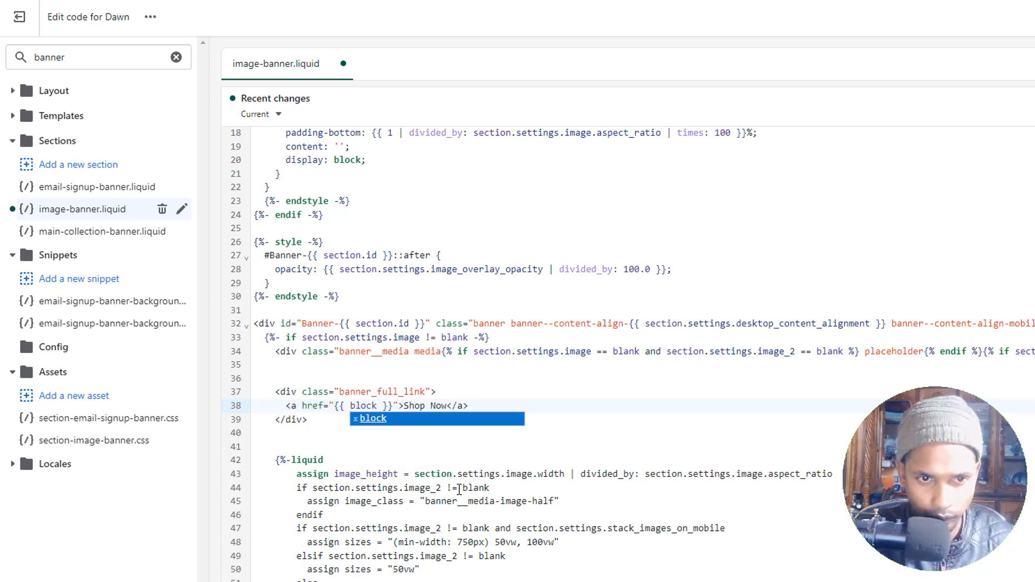
type(".settings")
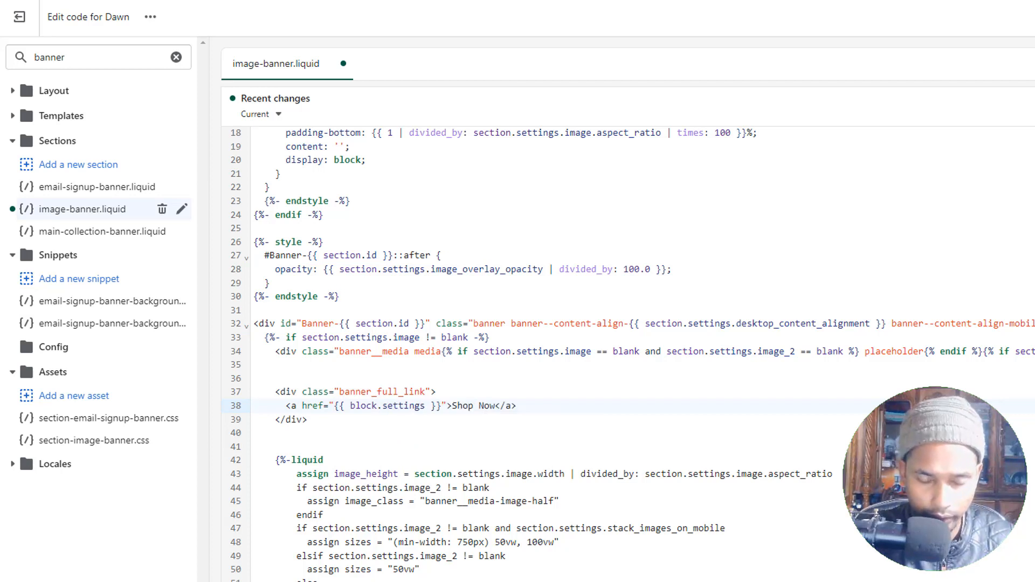
type(".bu")
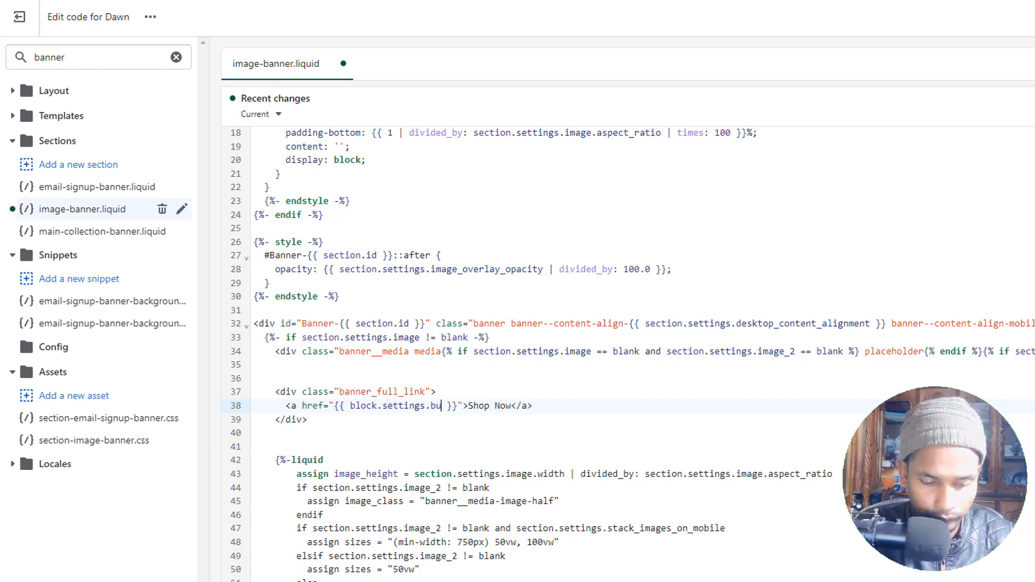
type("tto")
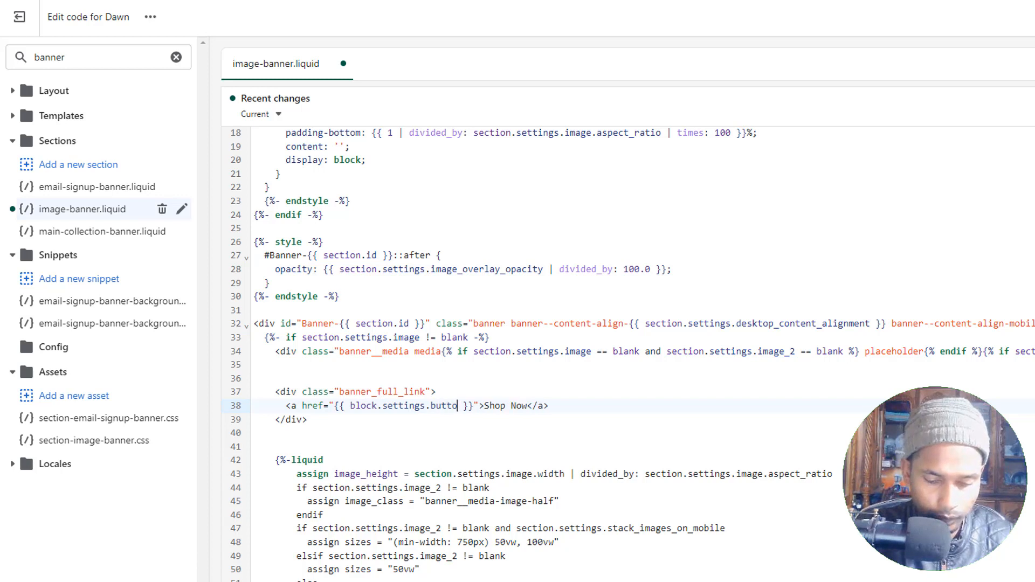
type("n_link")
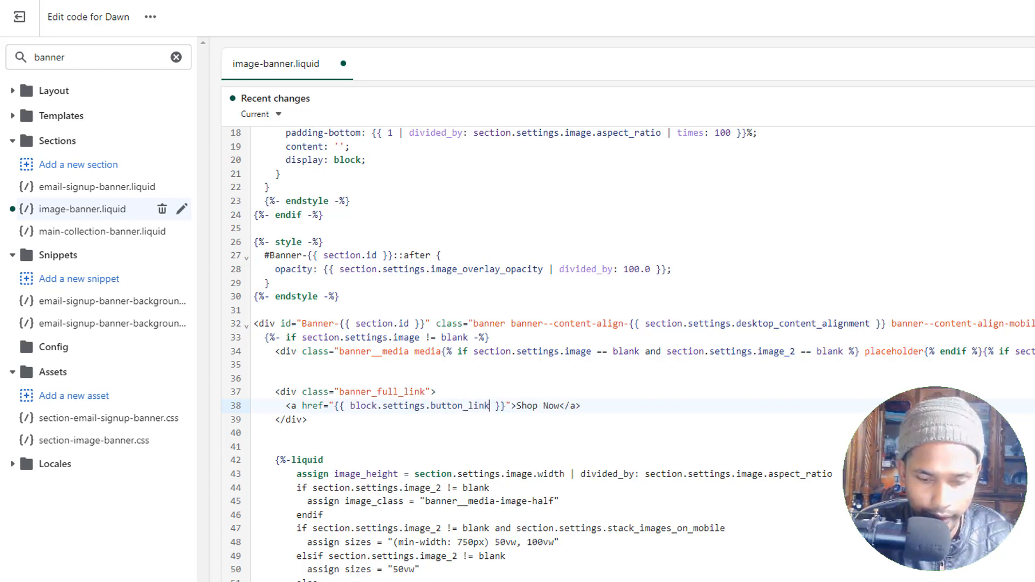
type("_1")
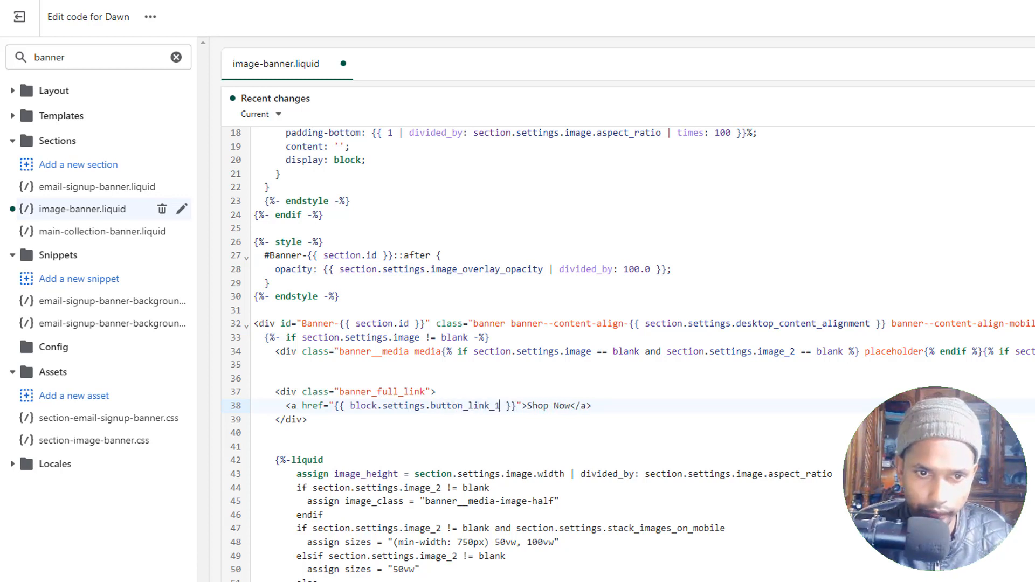
left_click(326, 419)
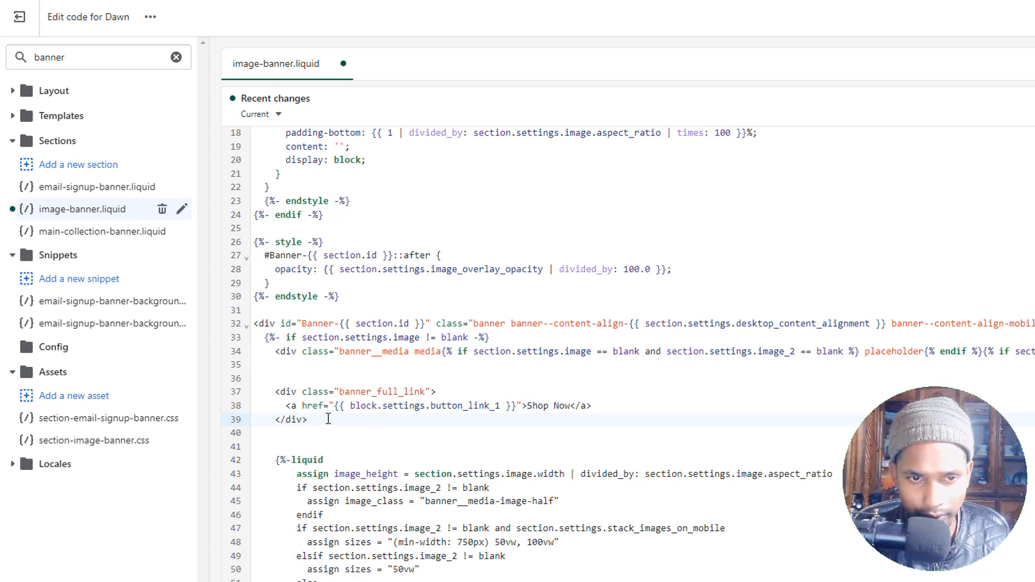
- Add empty .banner_full_link and .banner_full_link a rules after the overlay style rule
left_click(267, 283)
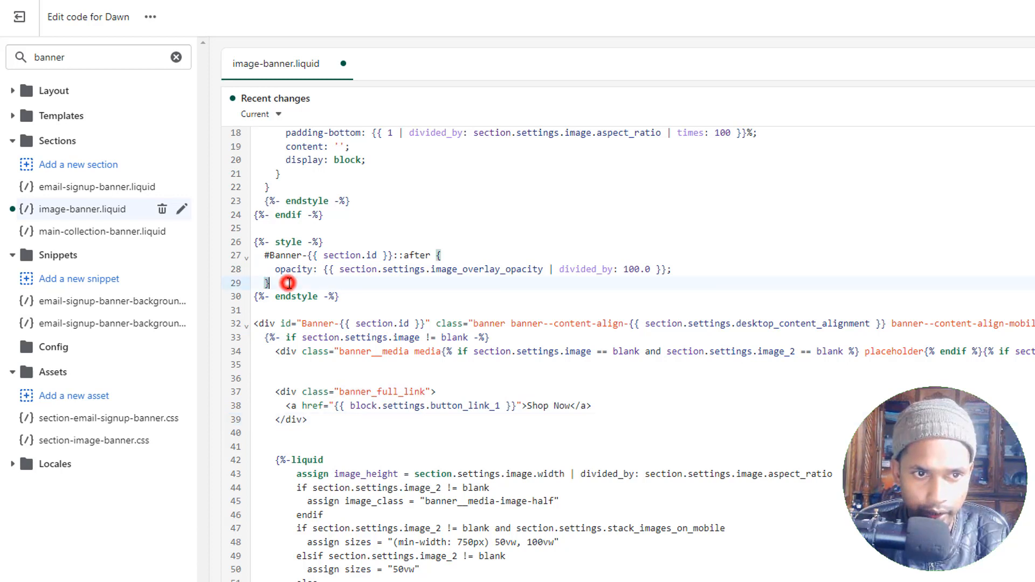
key("enter")
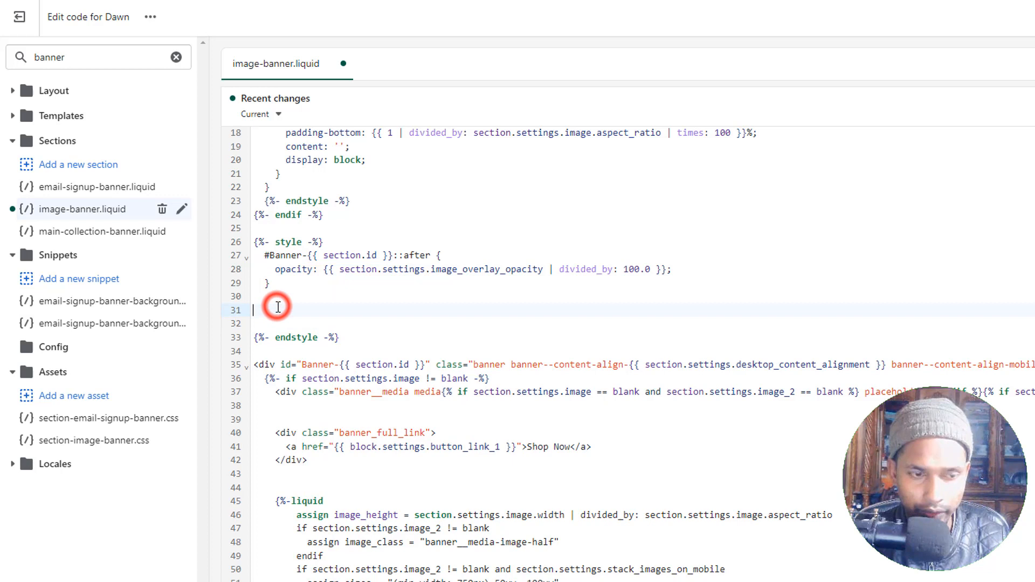
mouse_move(296, 313)
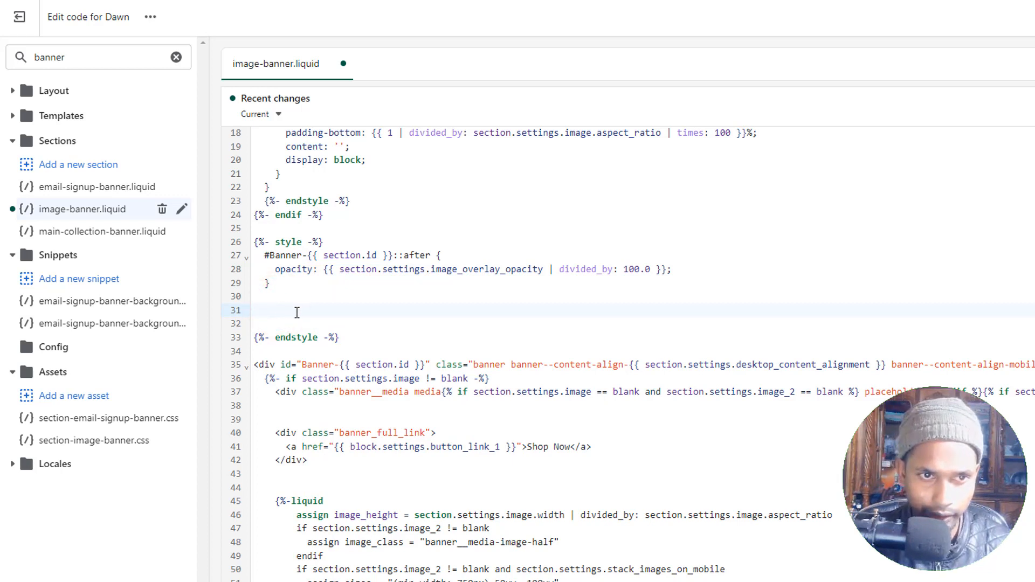
type(".banner_full_link{}")
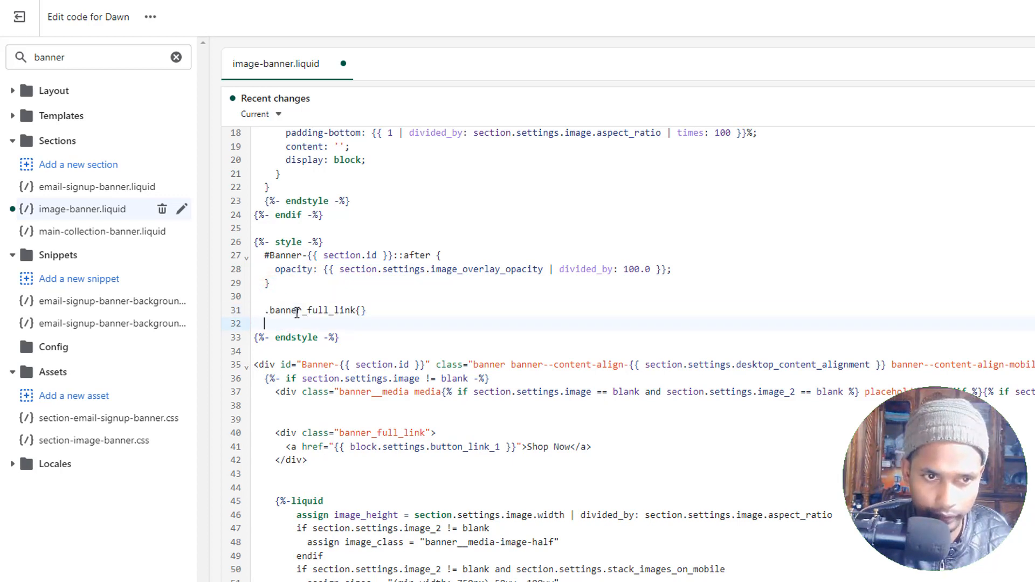
type(".banner_full_link a{}")
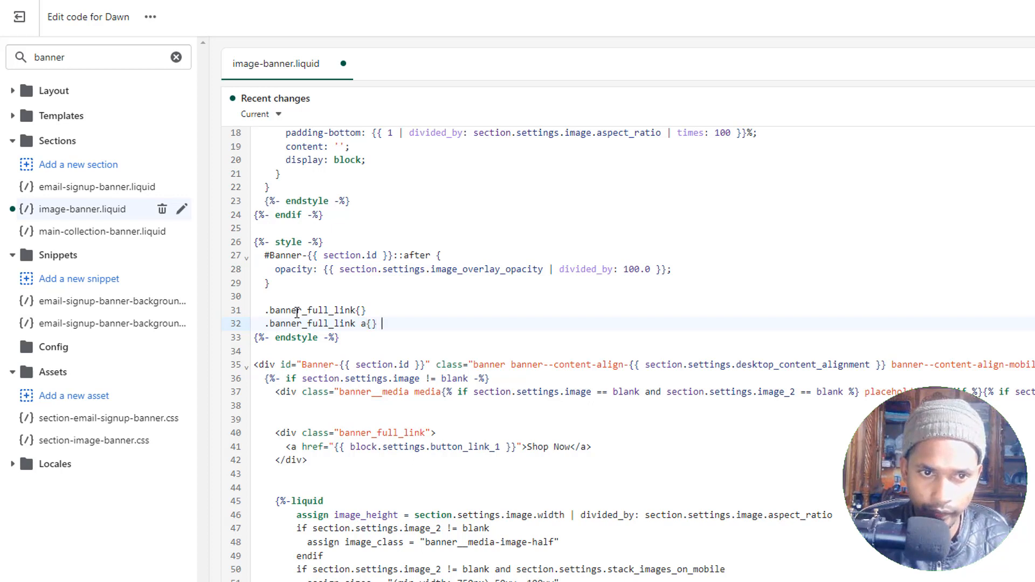
key("enter")
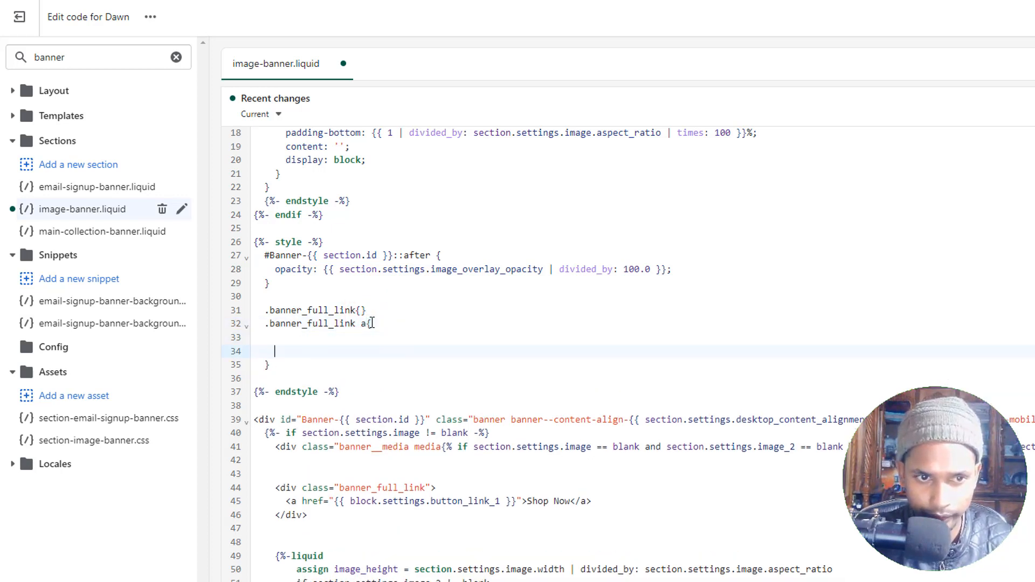
- Give the link top, bottom, left and right 0, absolute position, and z-index 100
type("top:")
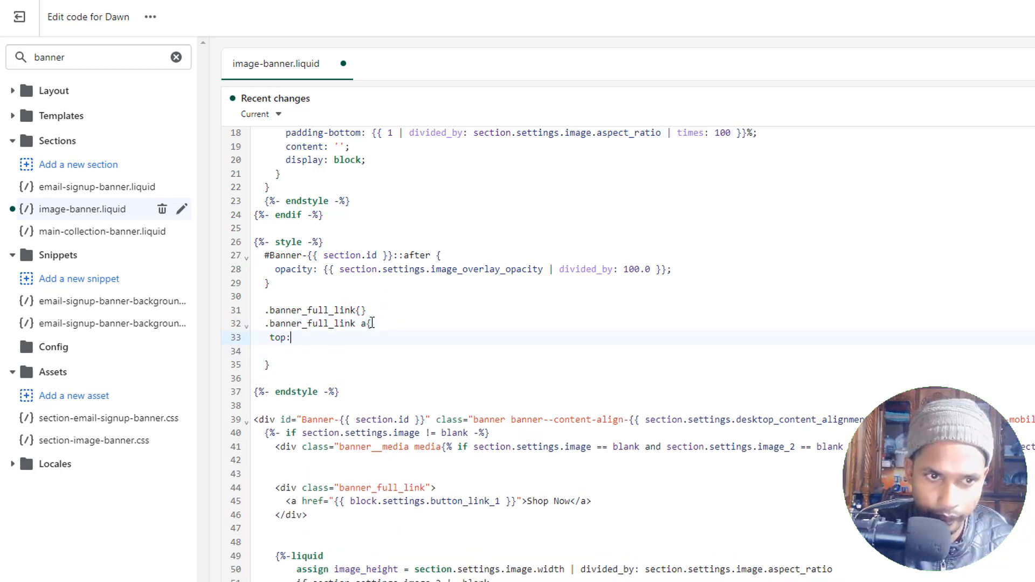
type("0;")
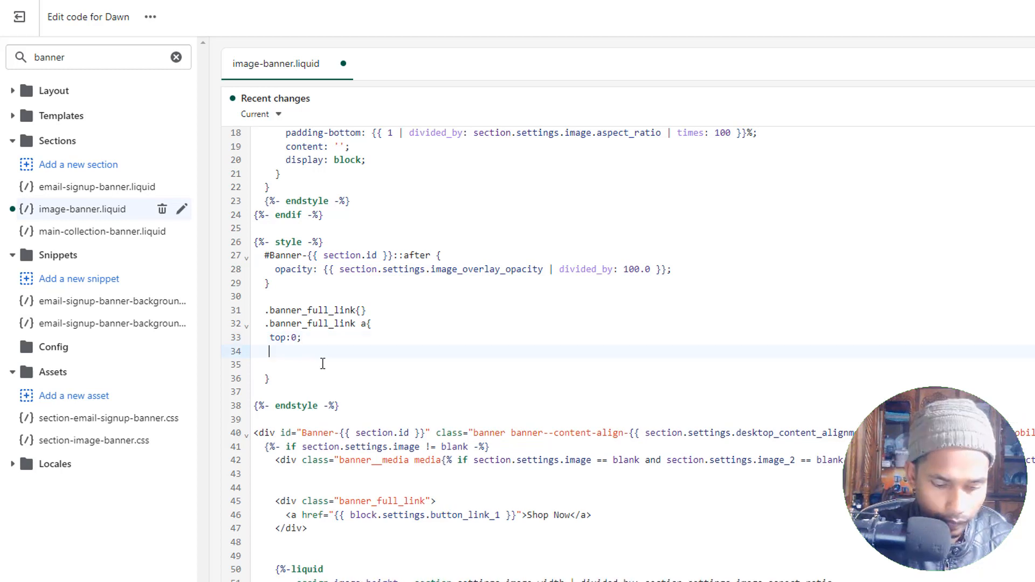
type("bottom:0;")
left_click(643, 364)
type("le")
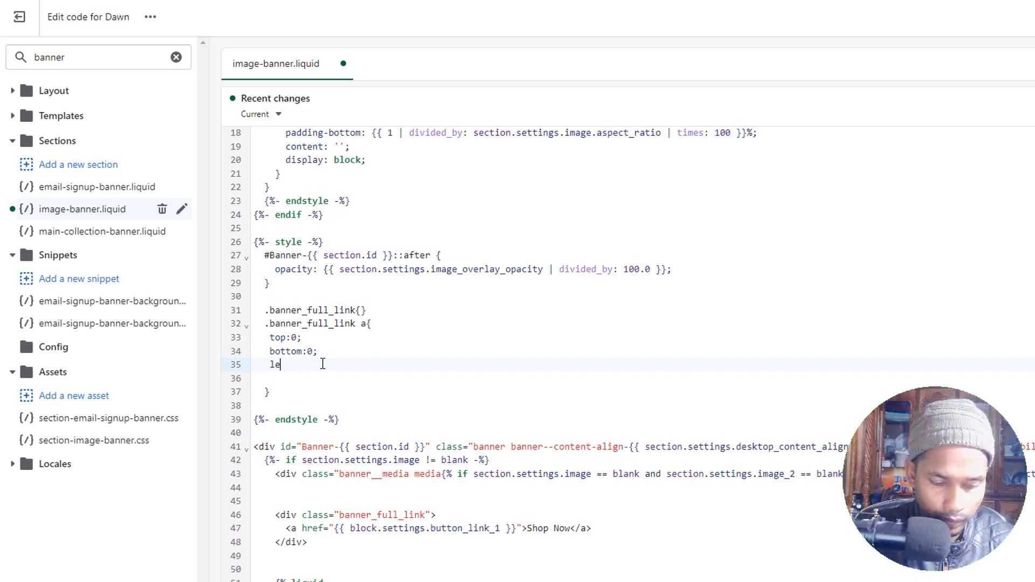
type("ft:0;")
type("right")
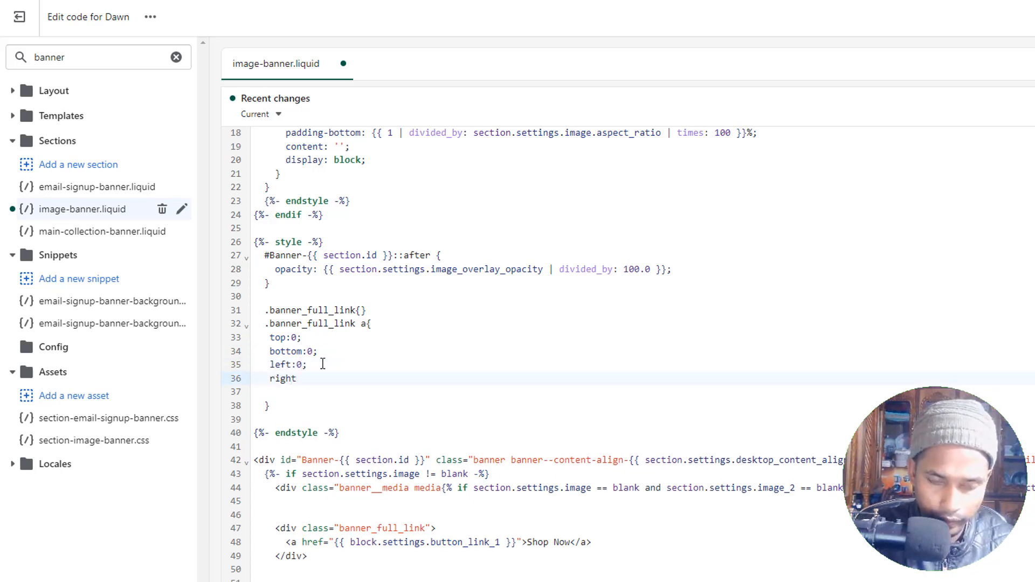
type(":0;")
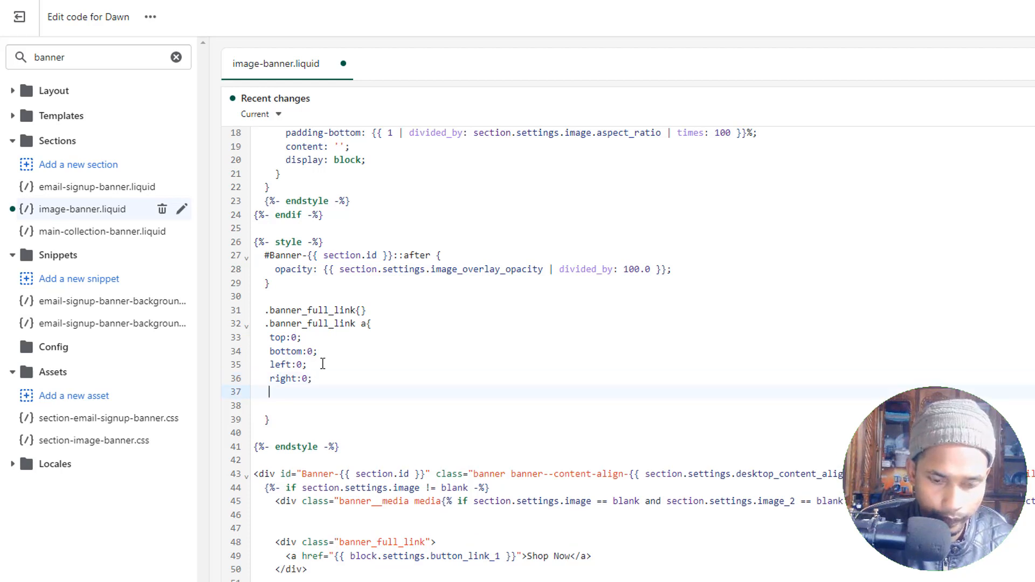
type("positi")
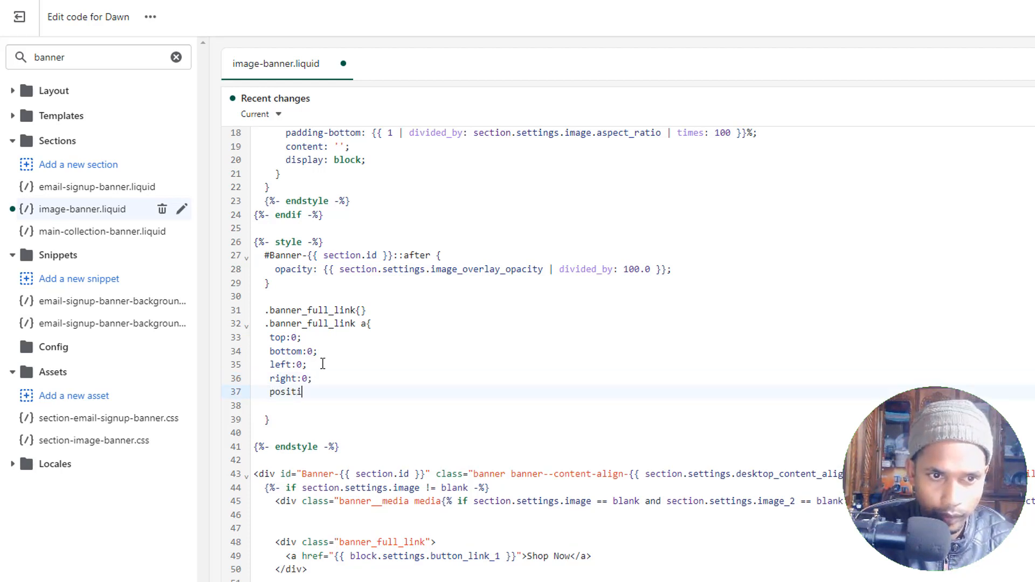
type("on:a")
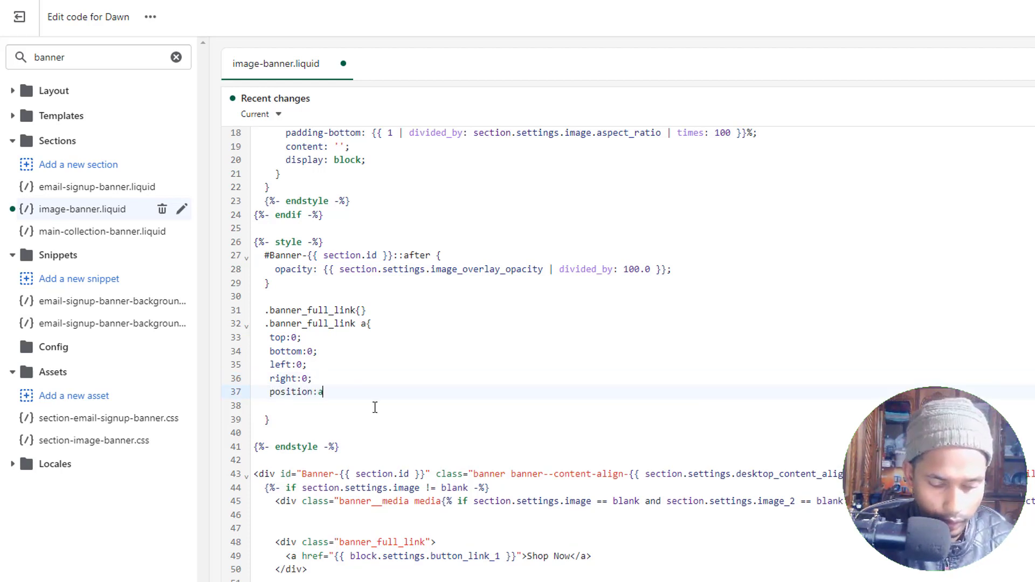
type("bsolu")
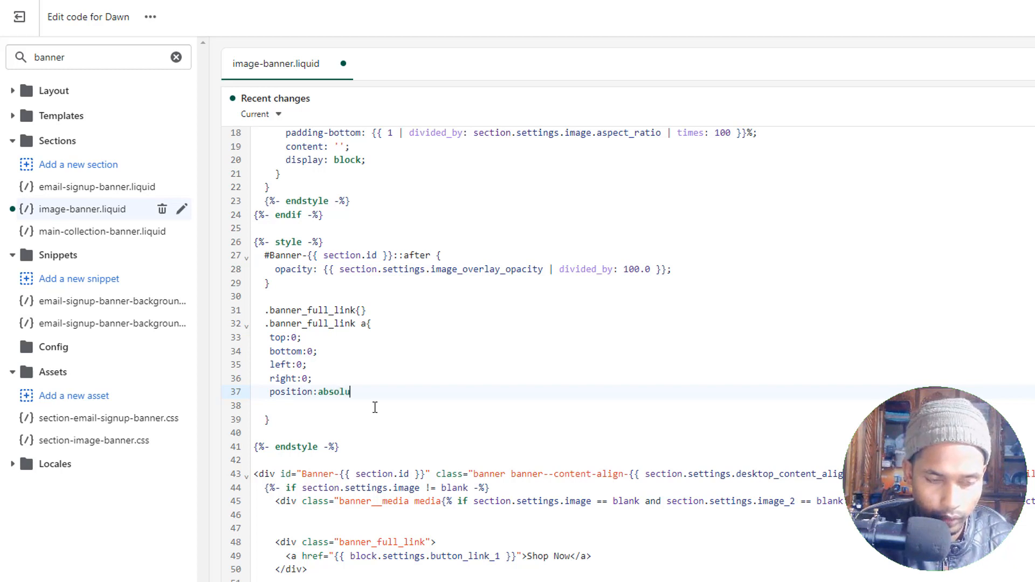
type("te;")
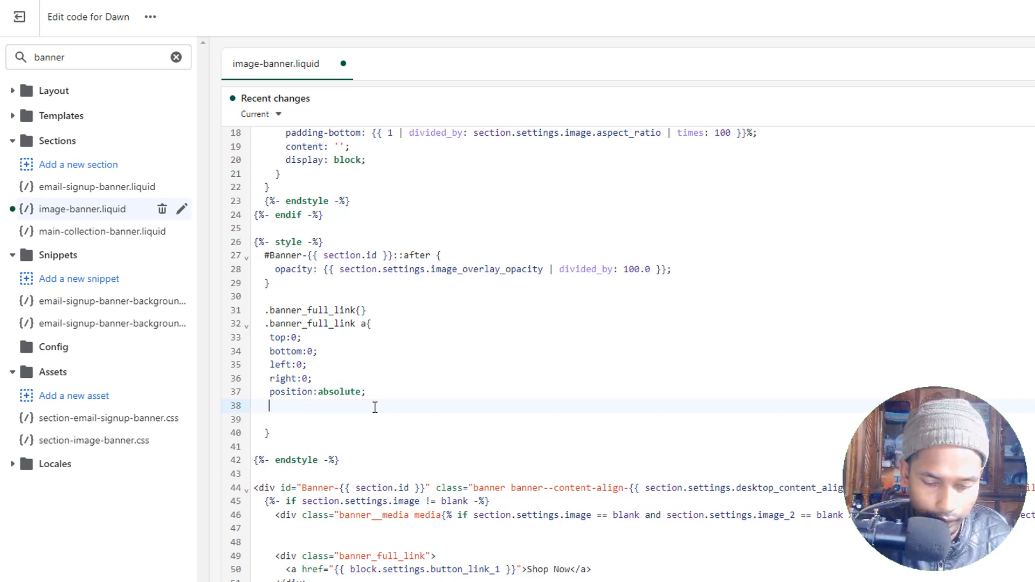
type("z-index:")
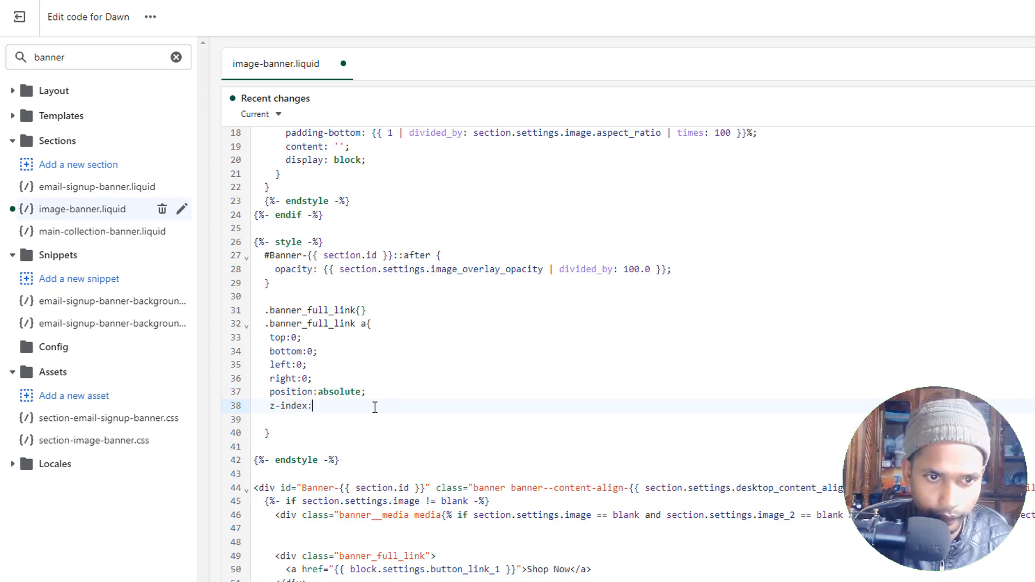
type("100;")
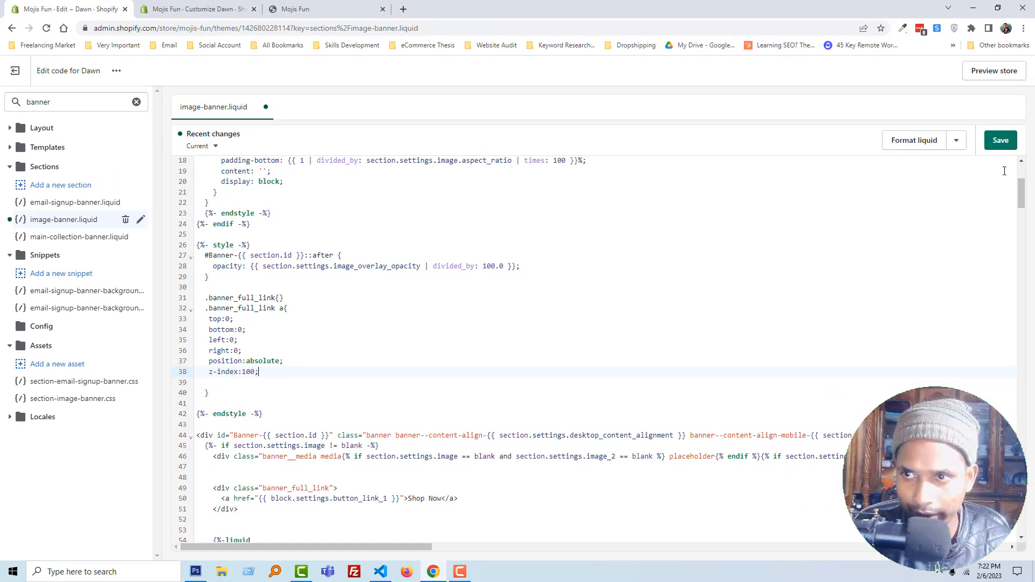
- Save image-banner.liquid and reload the storefront to see the new Shop Now link
left_click(1000, 140)
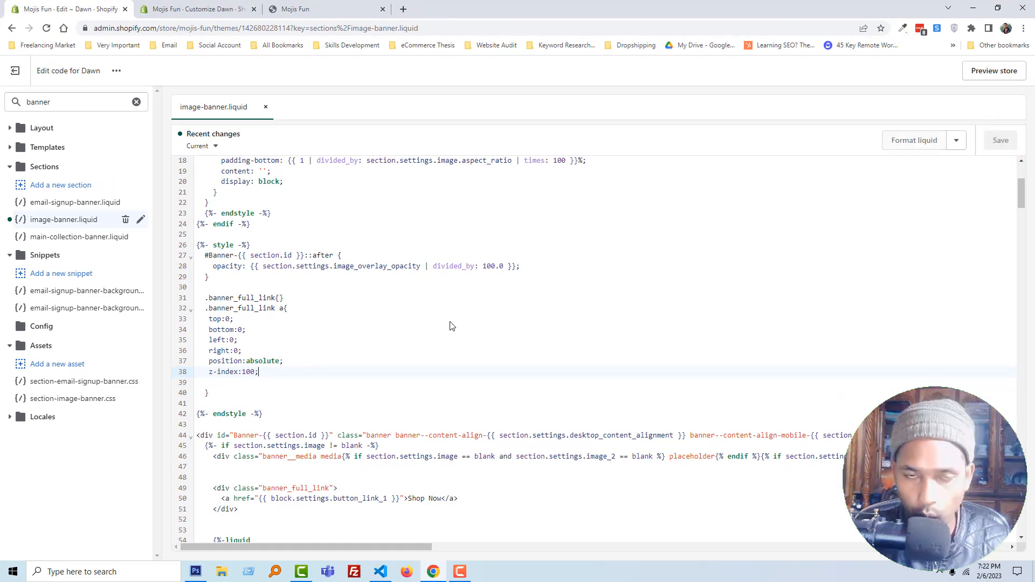
left_click(317, 9)
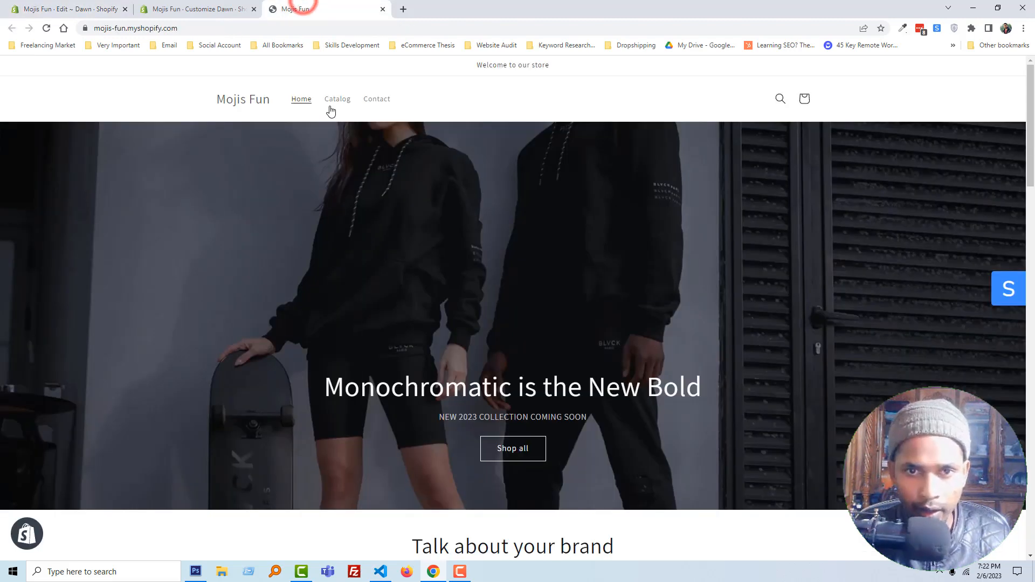
right_click(301, 258)
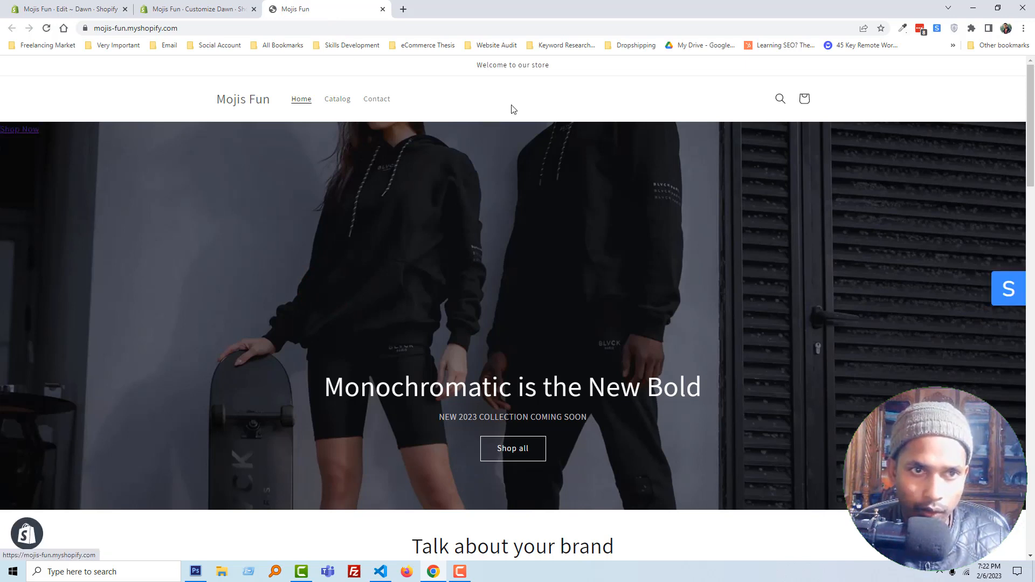
mouse_move(337, 230)
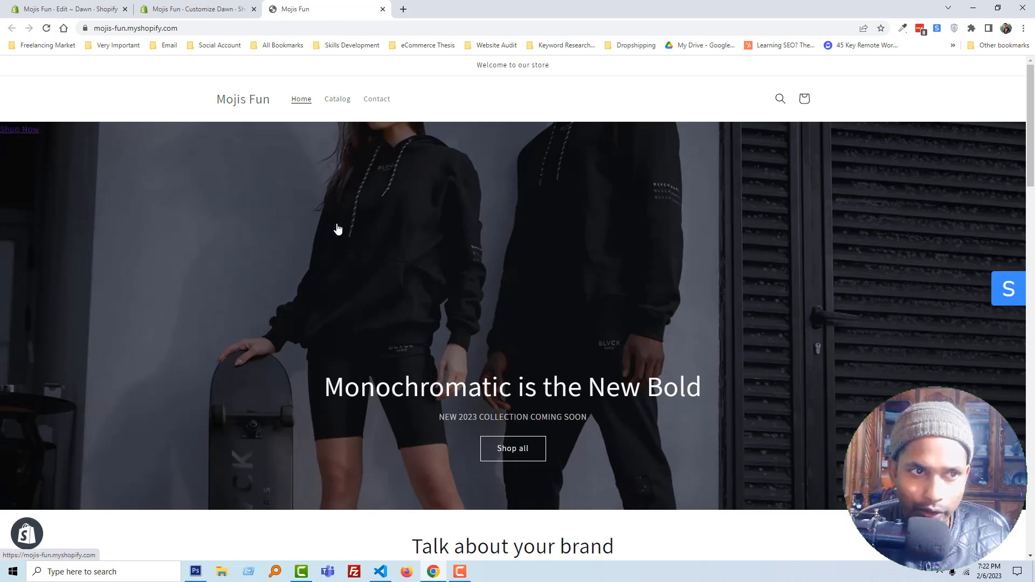
mouse_move(214, 142)
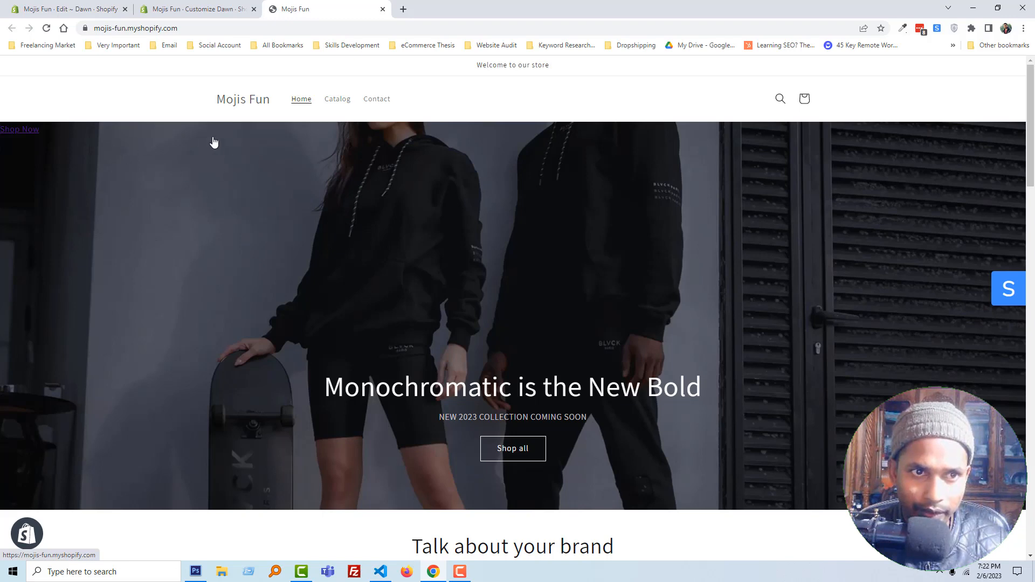
mouse_move(141, 165)
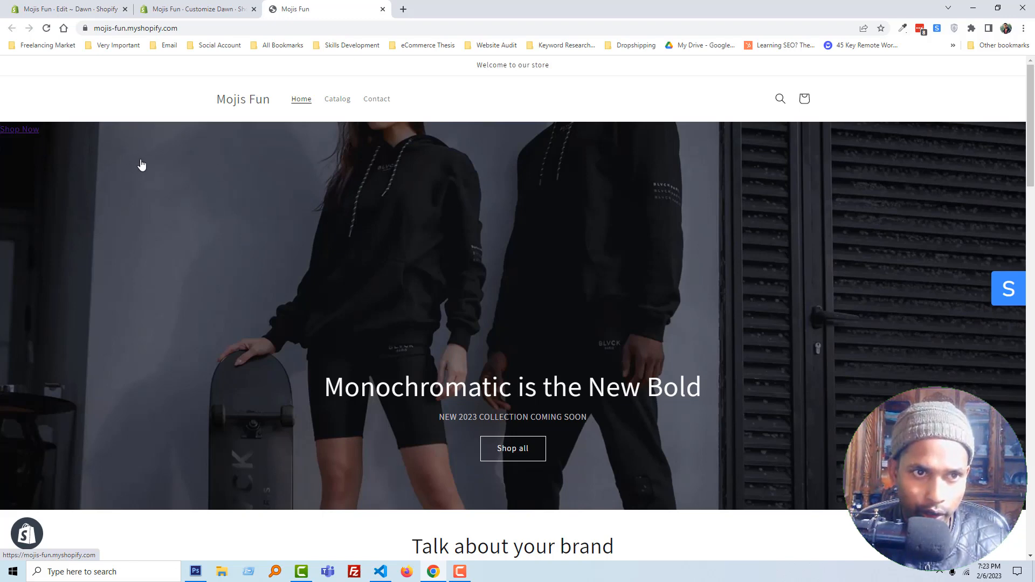
left_click(66, 9)
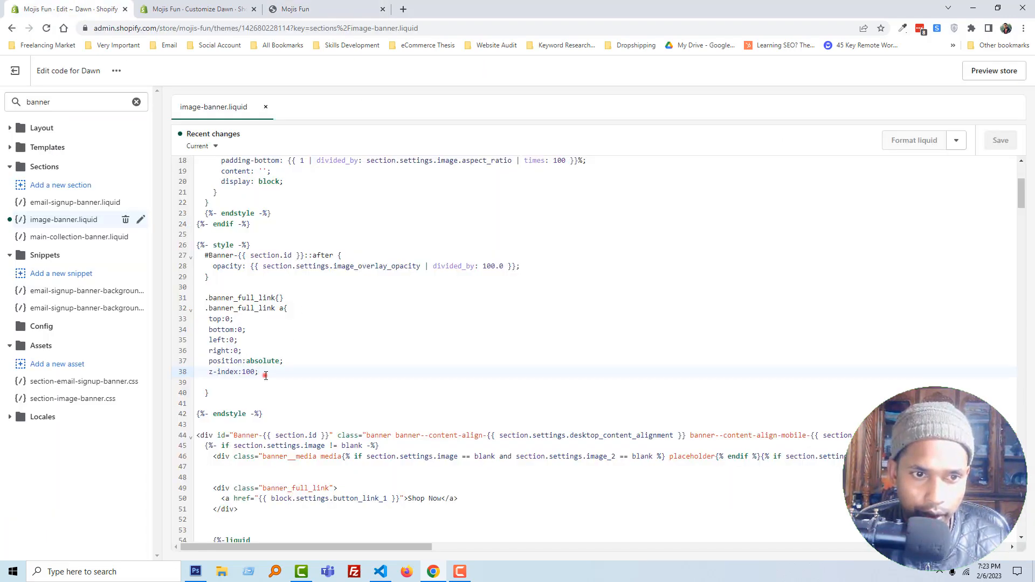
- Add opacity:0 to the banner link rule, save, and confirm the banner acts as a link
type("opacity:0;")
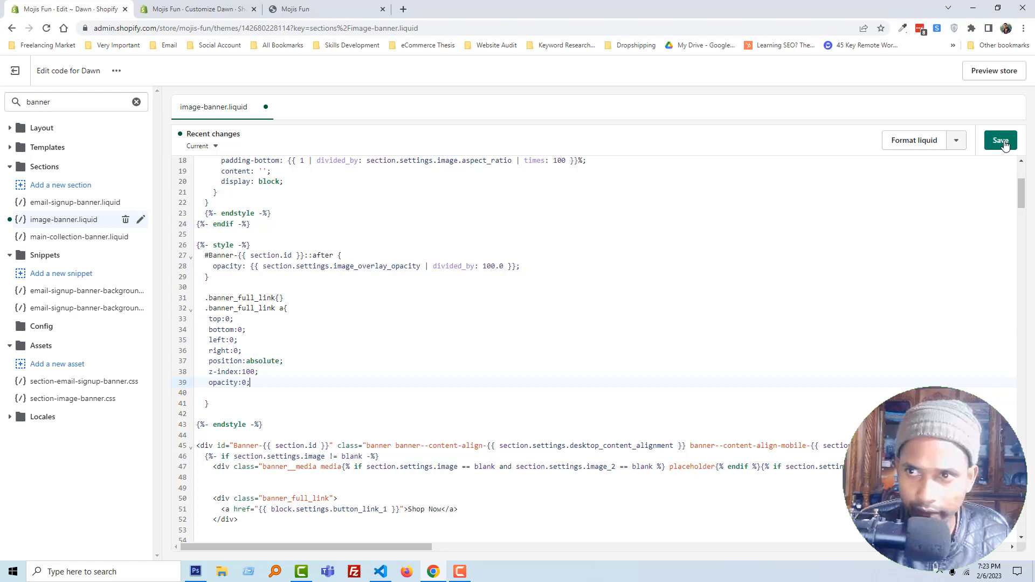
left_click(300, 9)
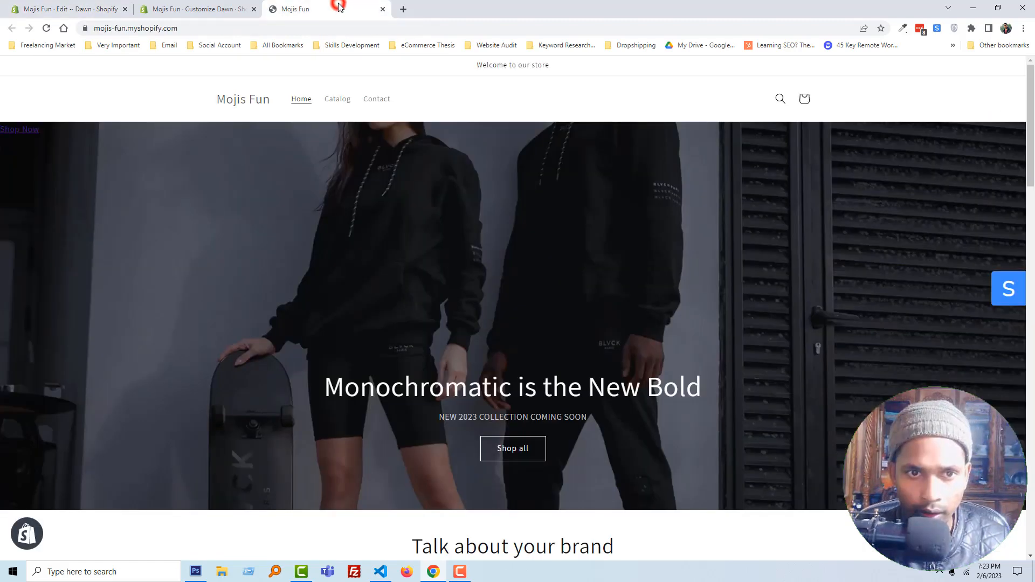
right_click(20, 129)
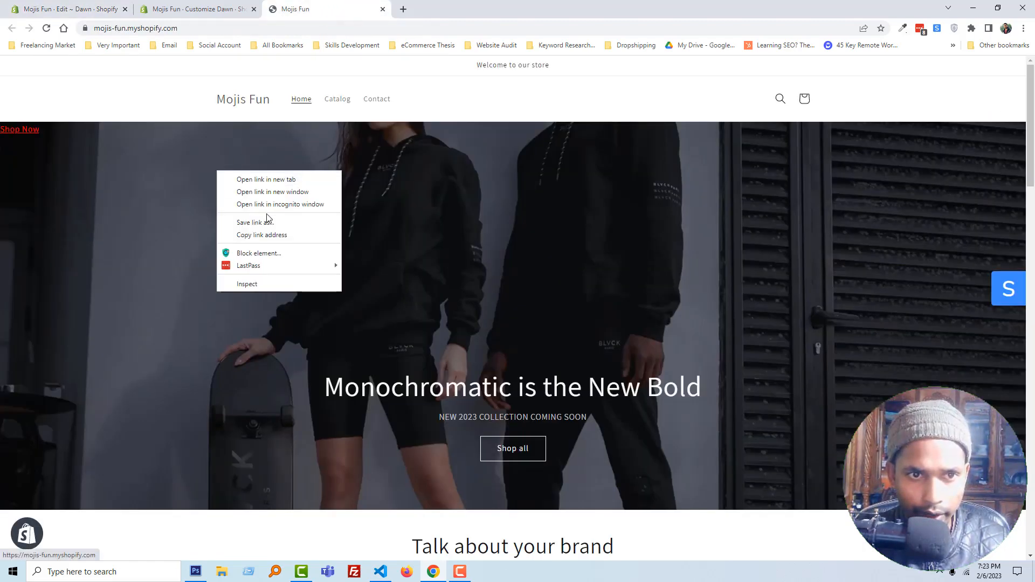
left_click(186, 167)
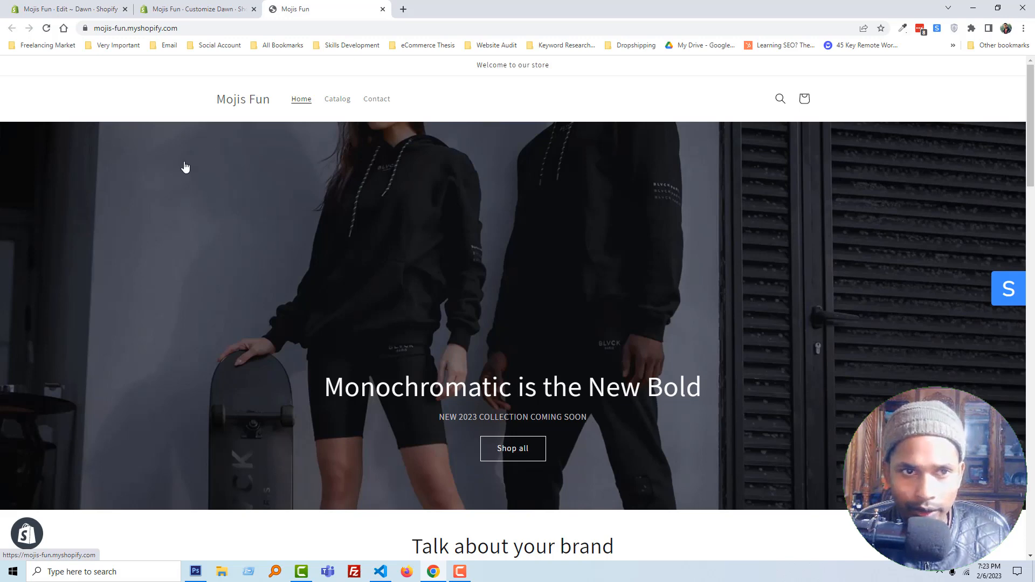
mouse_move(633, 220)
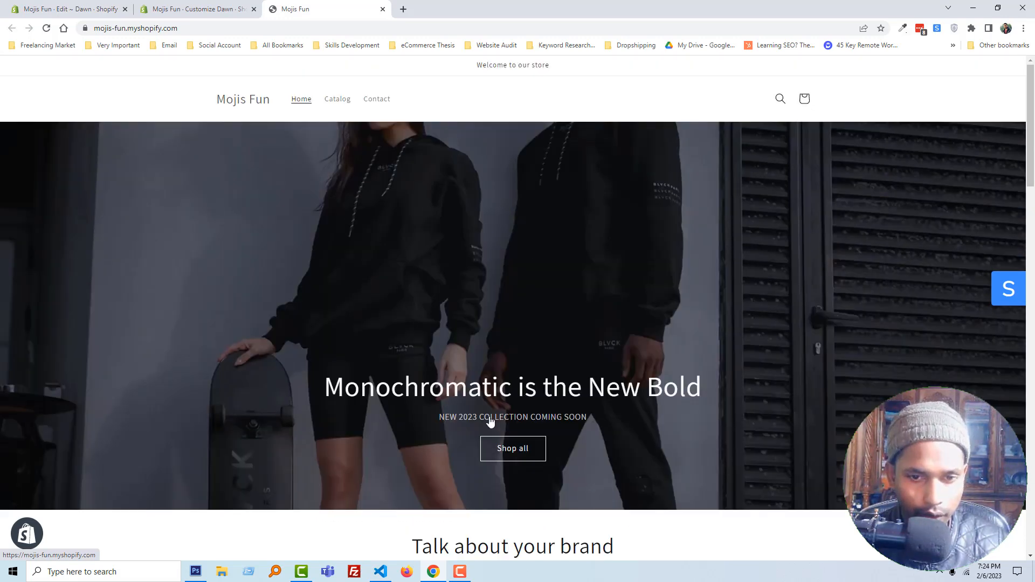
mouse_move(259, 236)
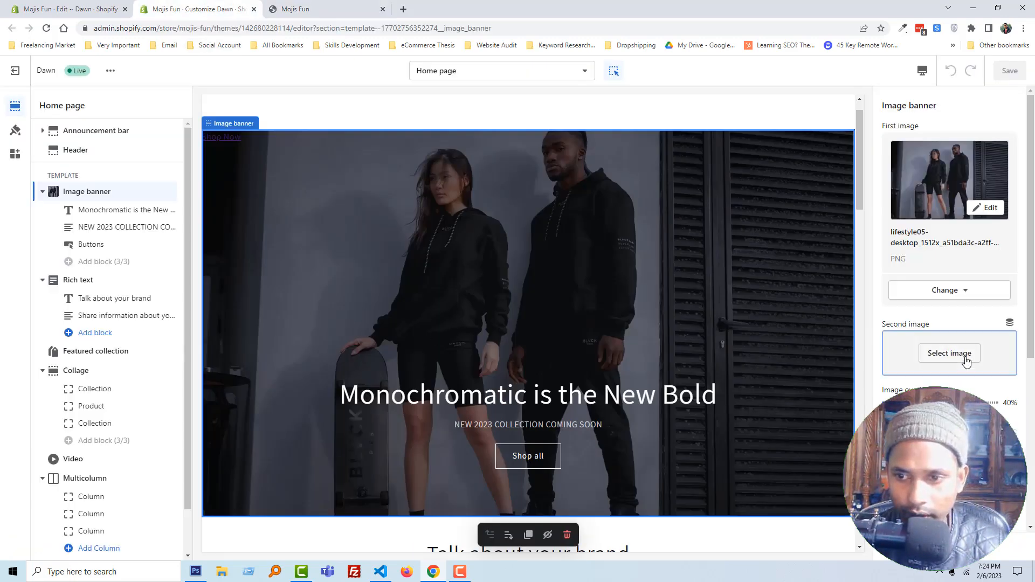
- Change the Buttons block's first button link from All Products to Example T-Shirt and save
left_click(91, 244)
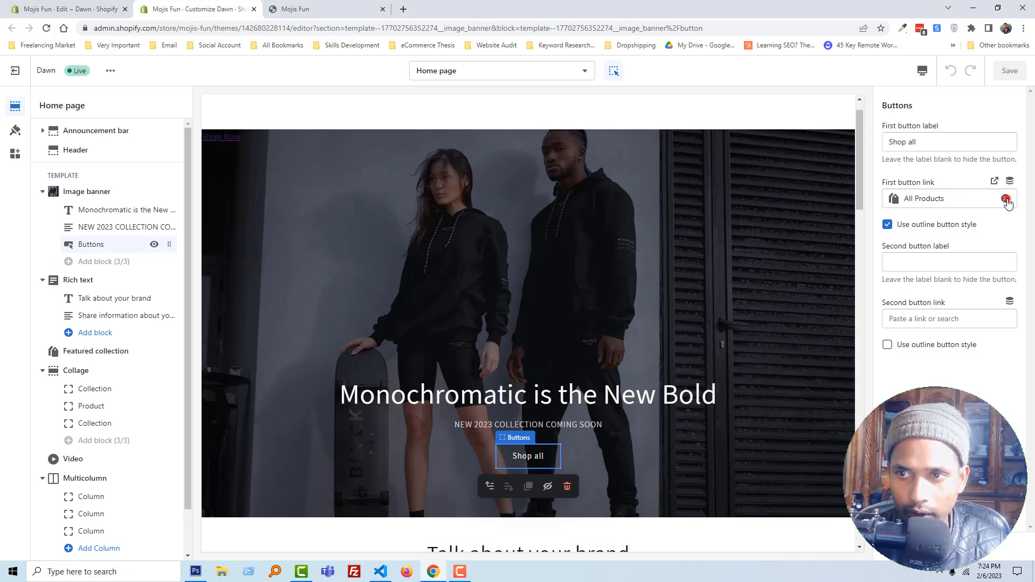
left_click(1007, 198)
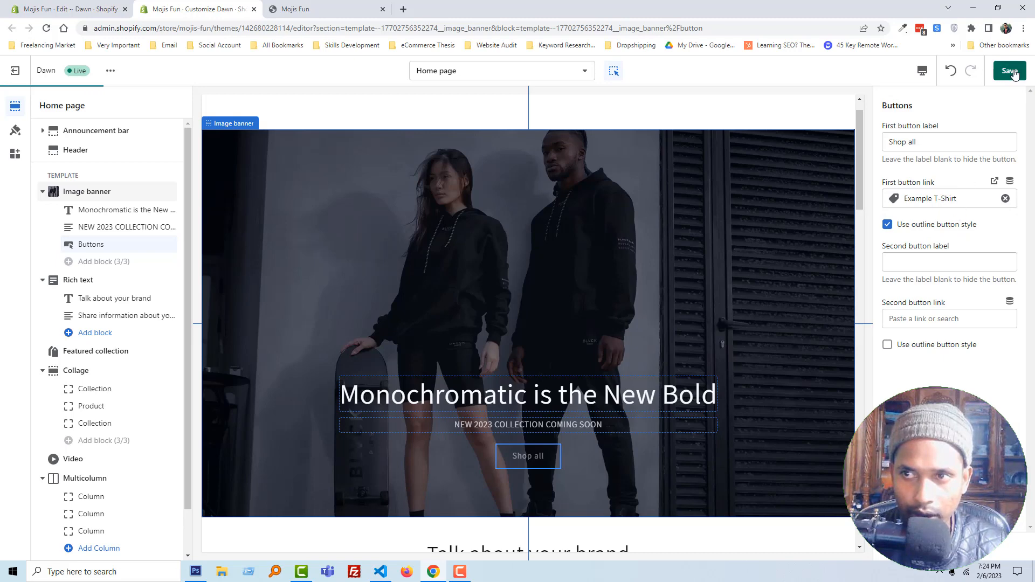
left_click(324, 9)
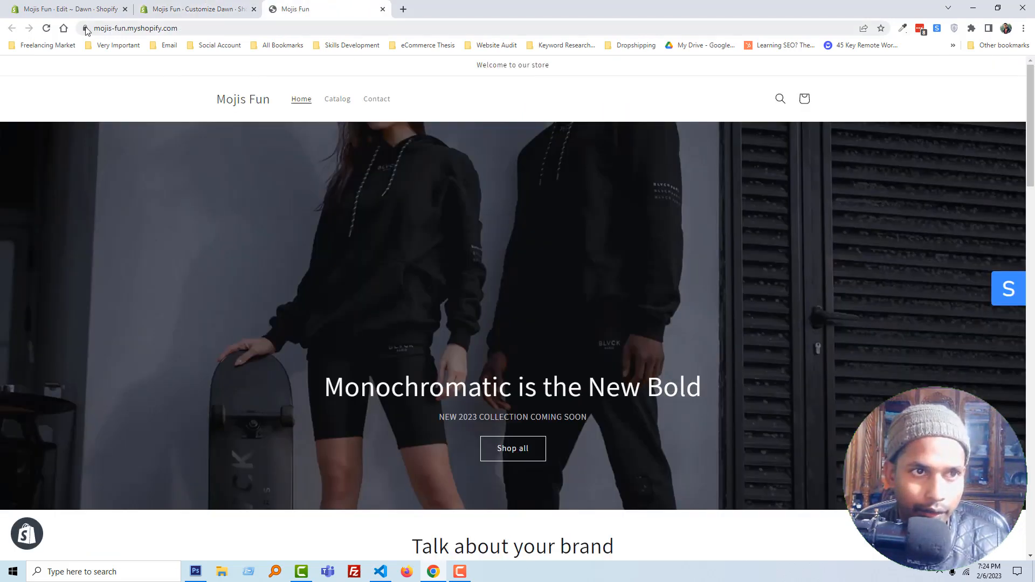
- Reload the storefront and click the banner image to open the Example T-Shirt page
left_click(46, 27)
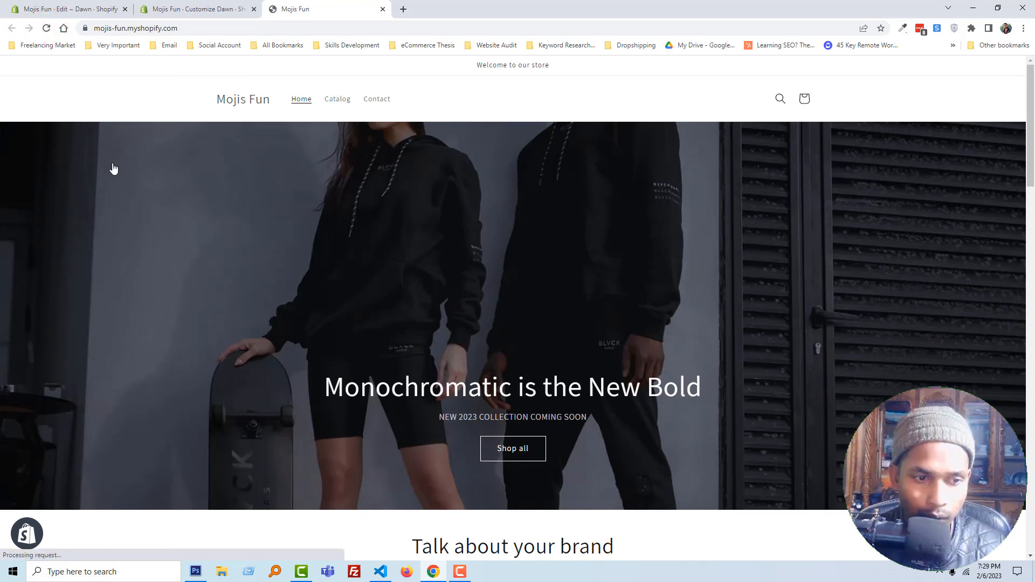
mouse_move(256, 258)
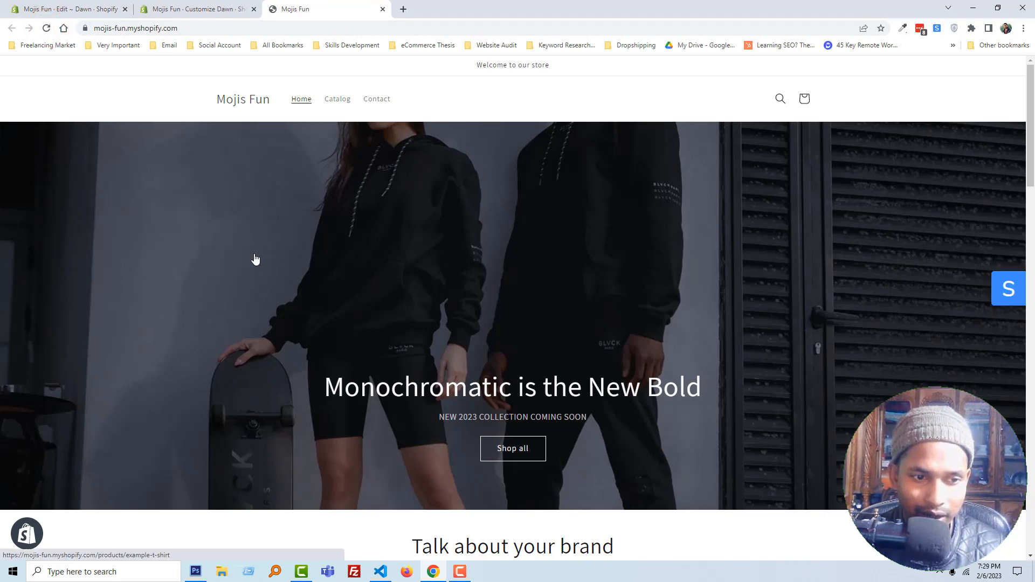
mouse_move(276, 271)
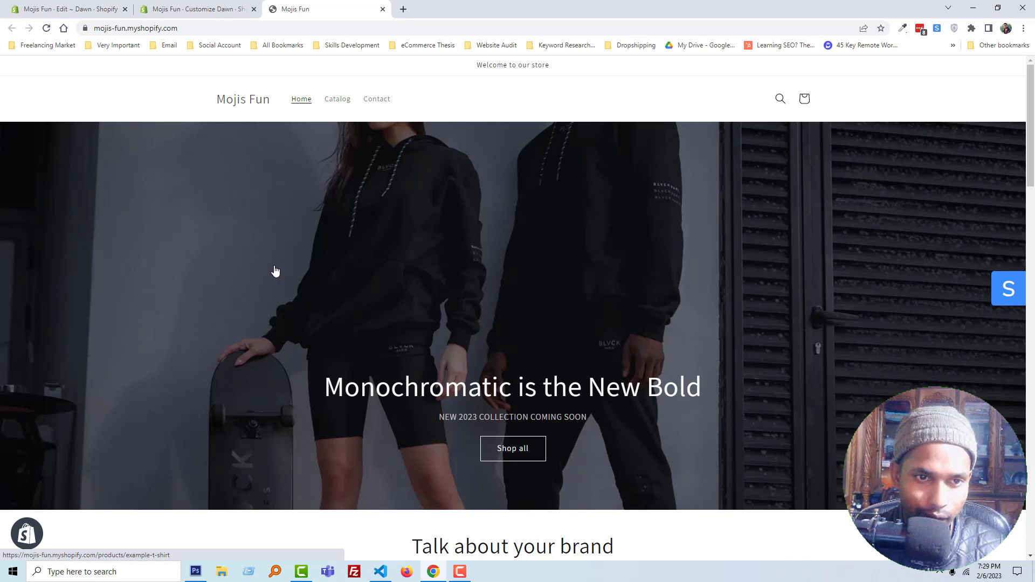
left_click(275, 268)
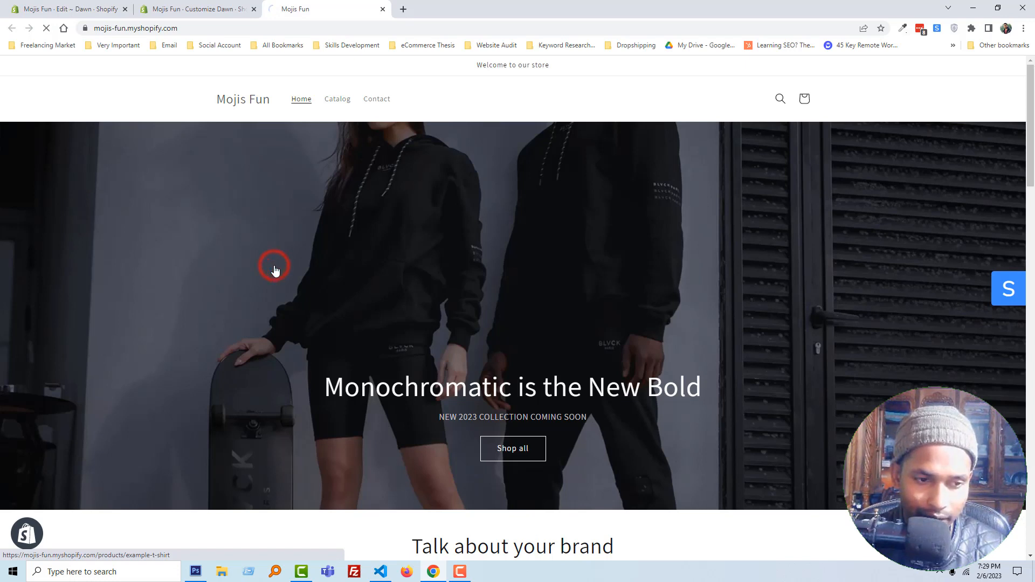